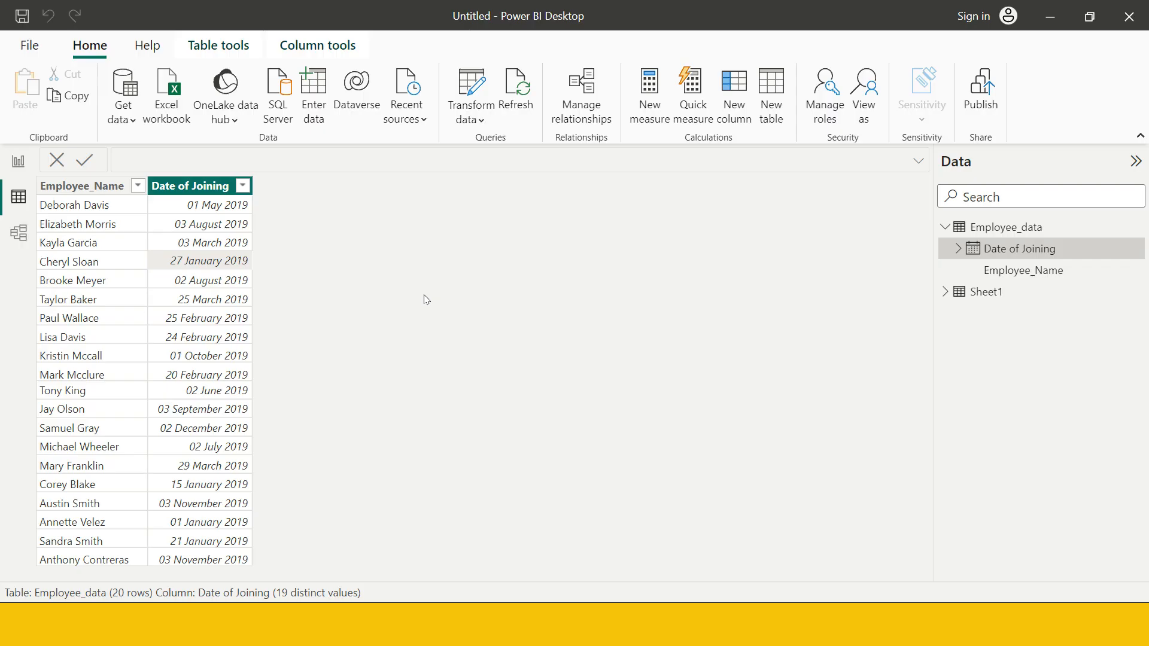
Write period_yr = DATEDIFF(Employee_data[Date of Joining], TODAY(), YEAR) as a new column
click(83, 186)
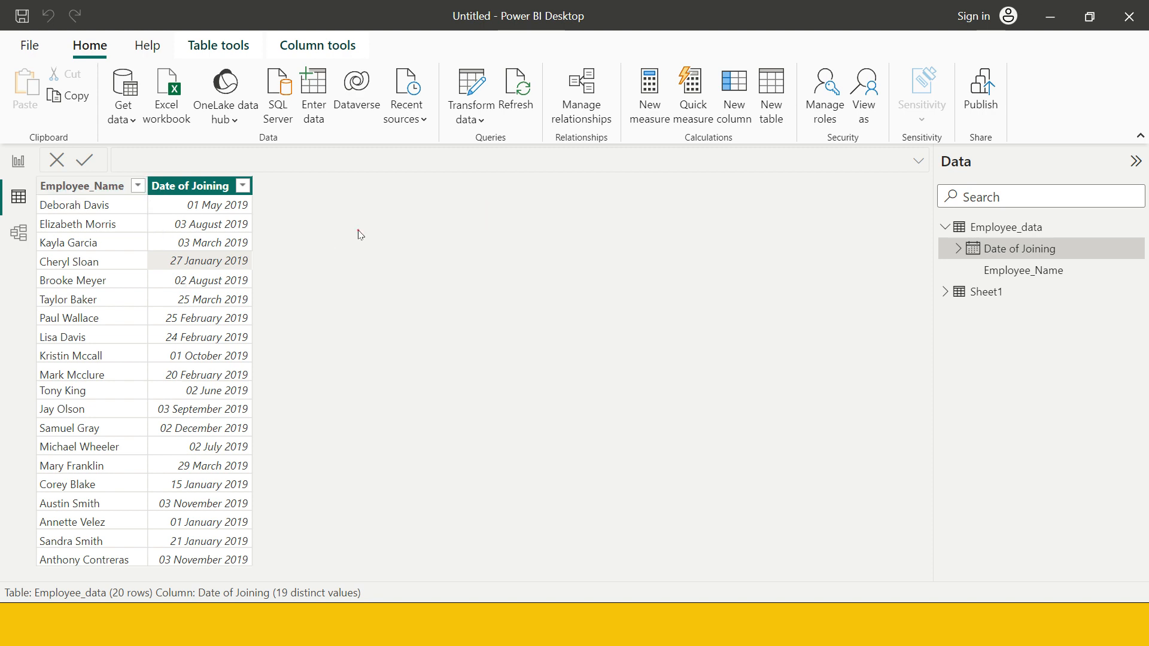
mouse_move(415, 279)
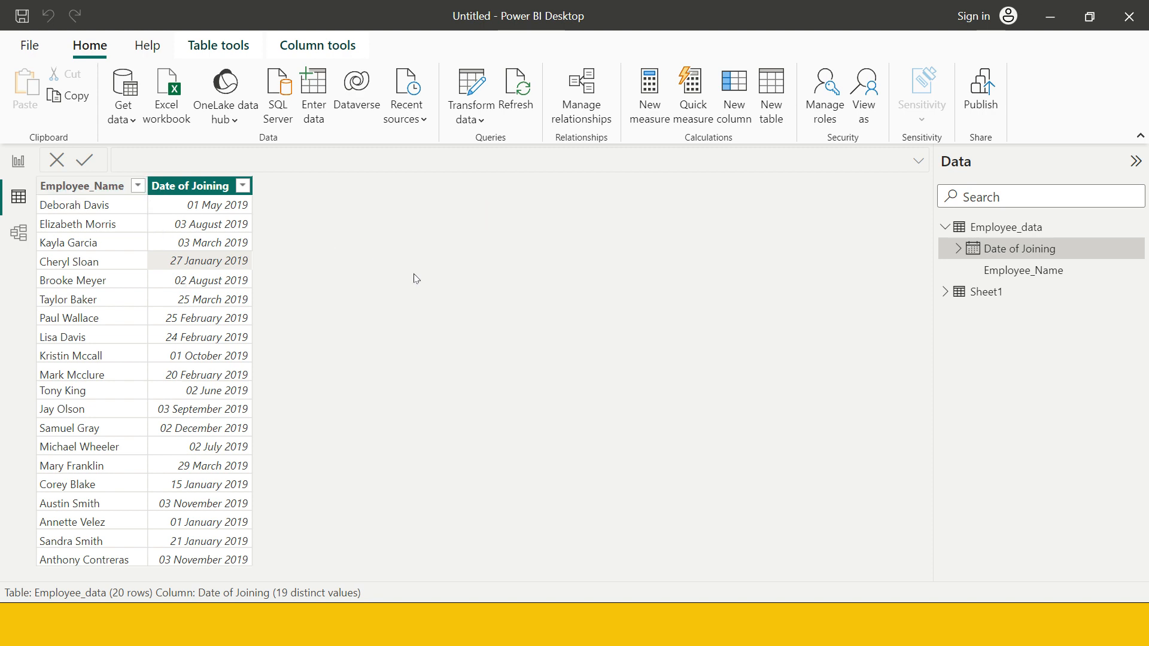
mouse_move(162, 216)
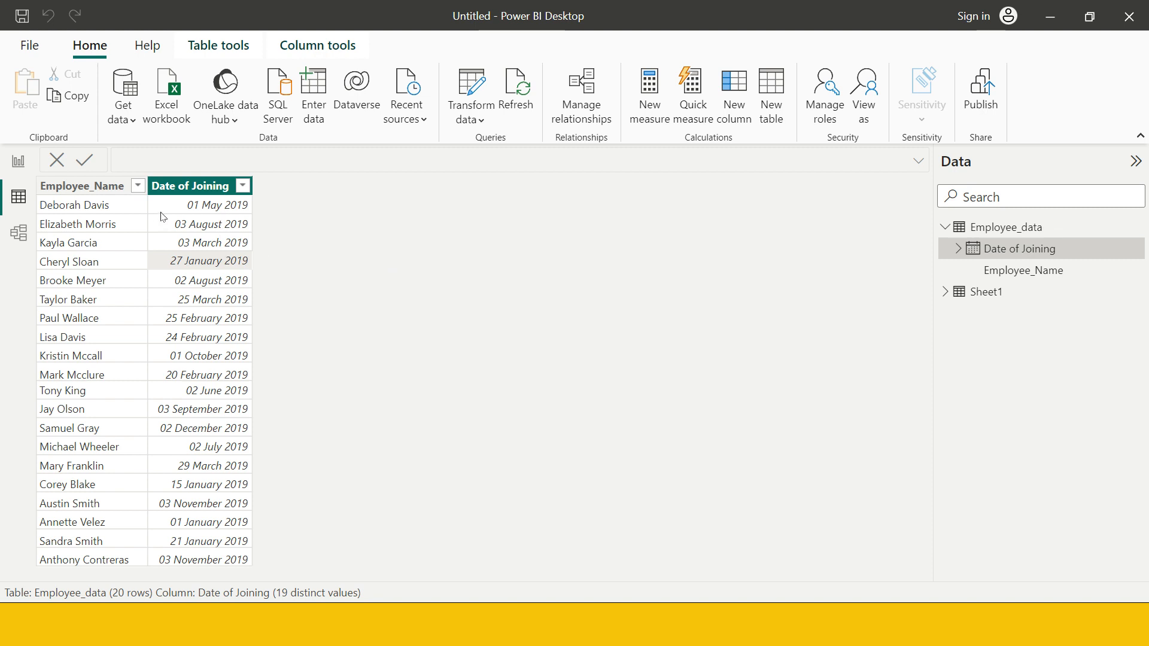
mouse_move(230, 224)
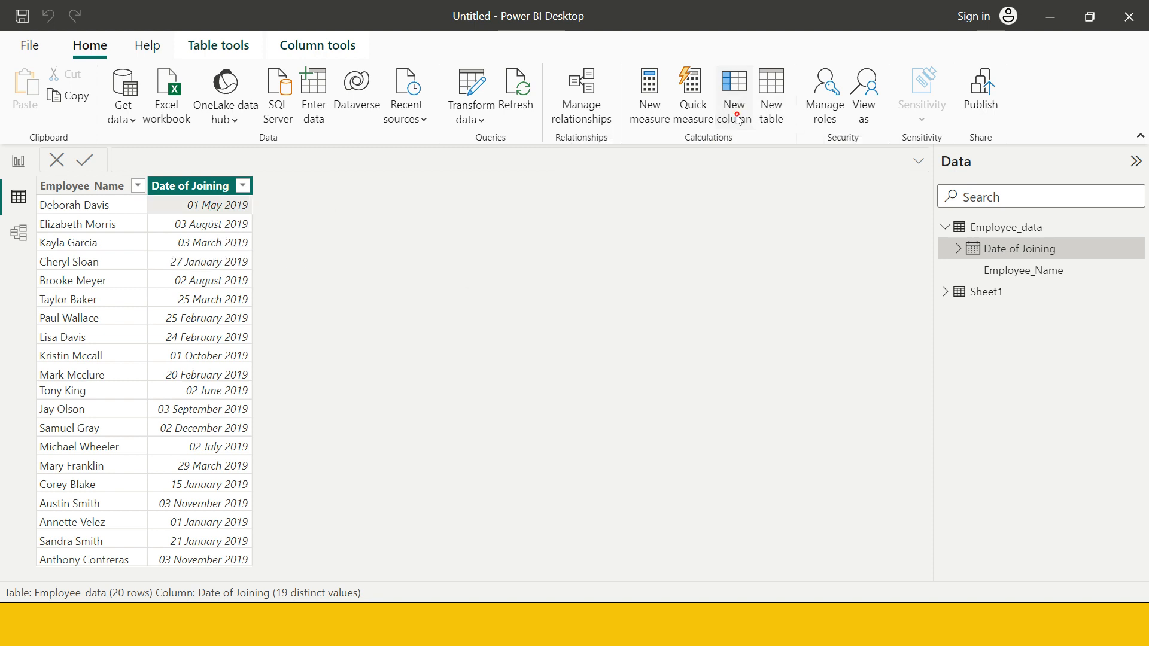
mouse_move(748, 341)
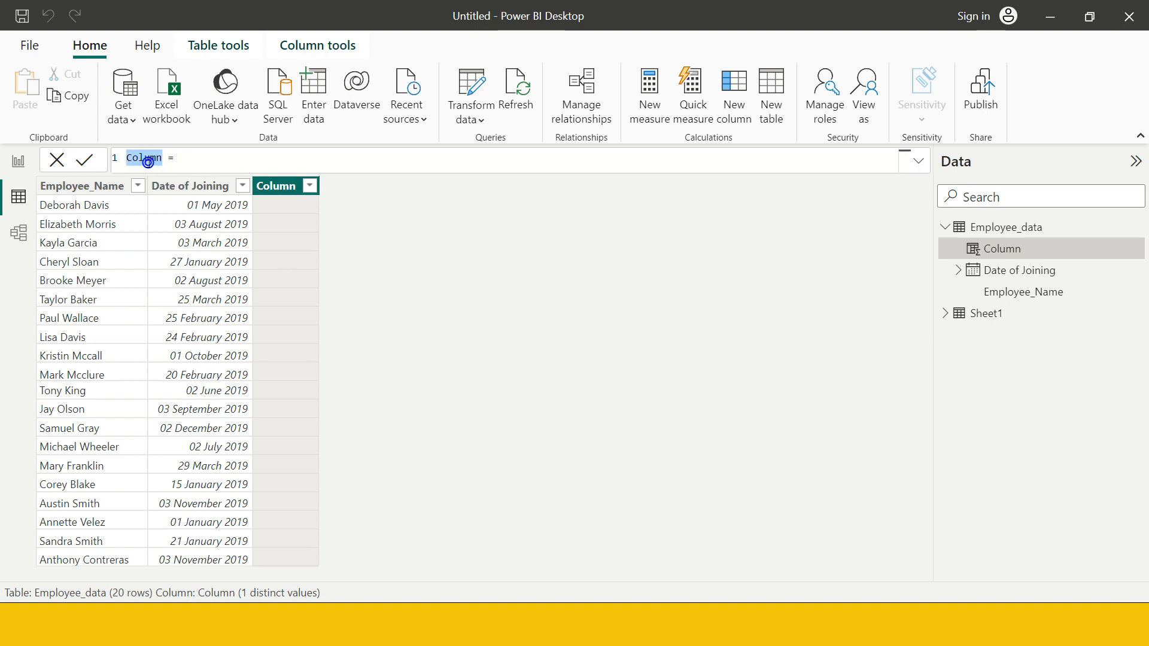
text(period_yr =)
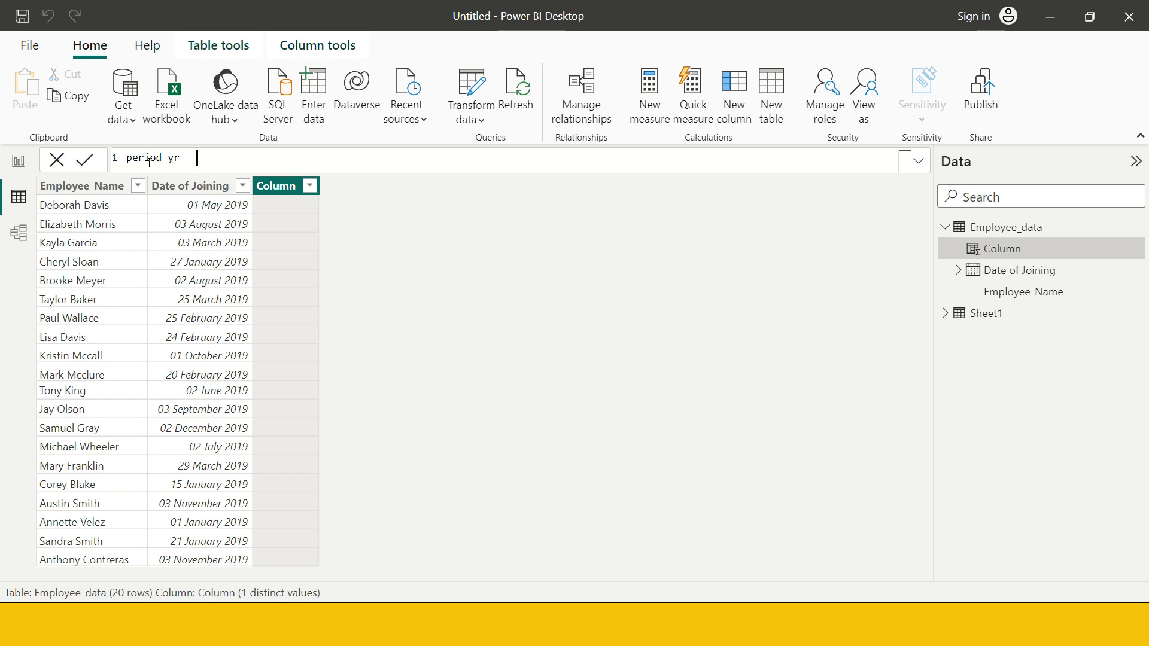
text(dat)
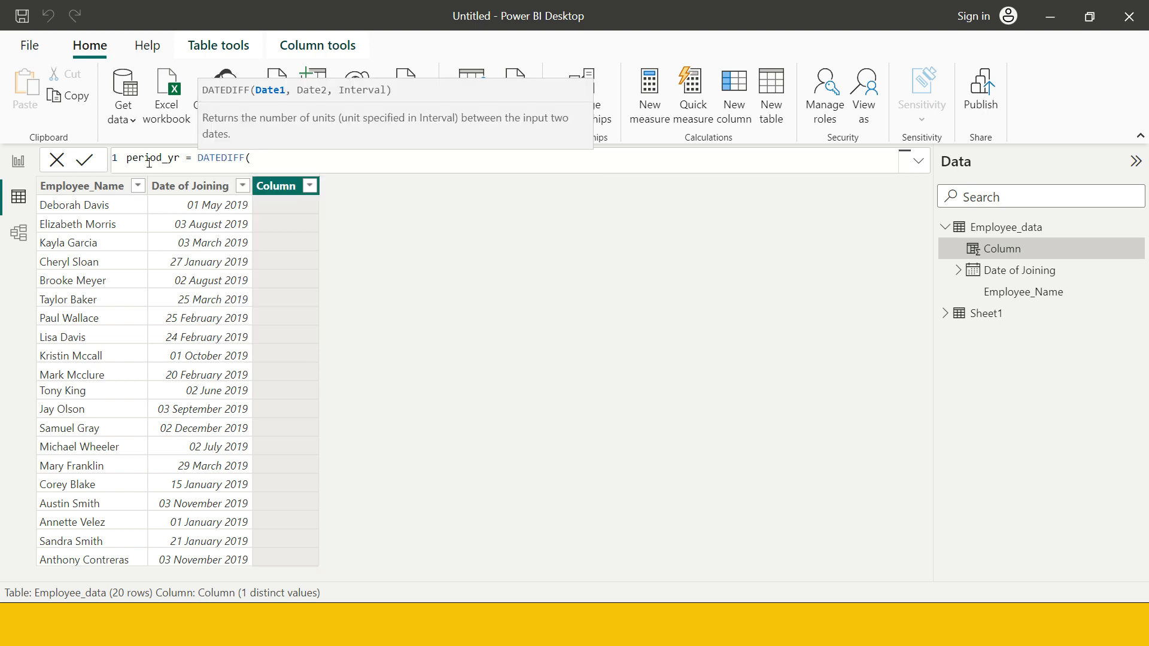
mouse_move(148, 167)
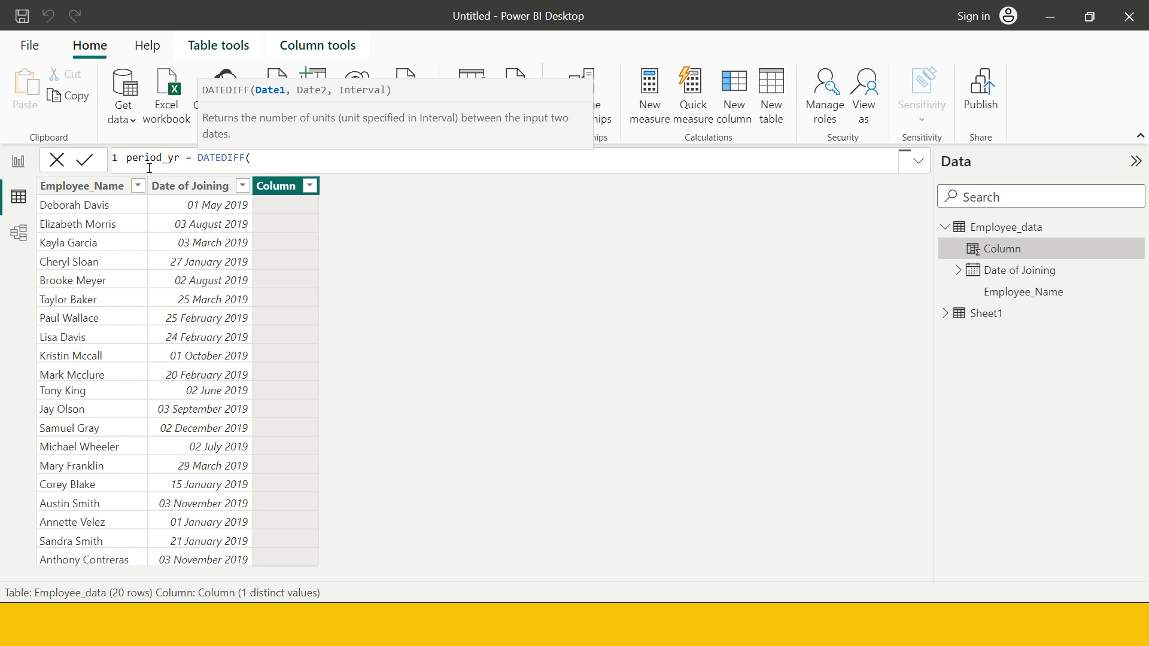
text(s)
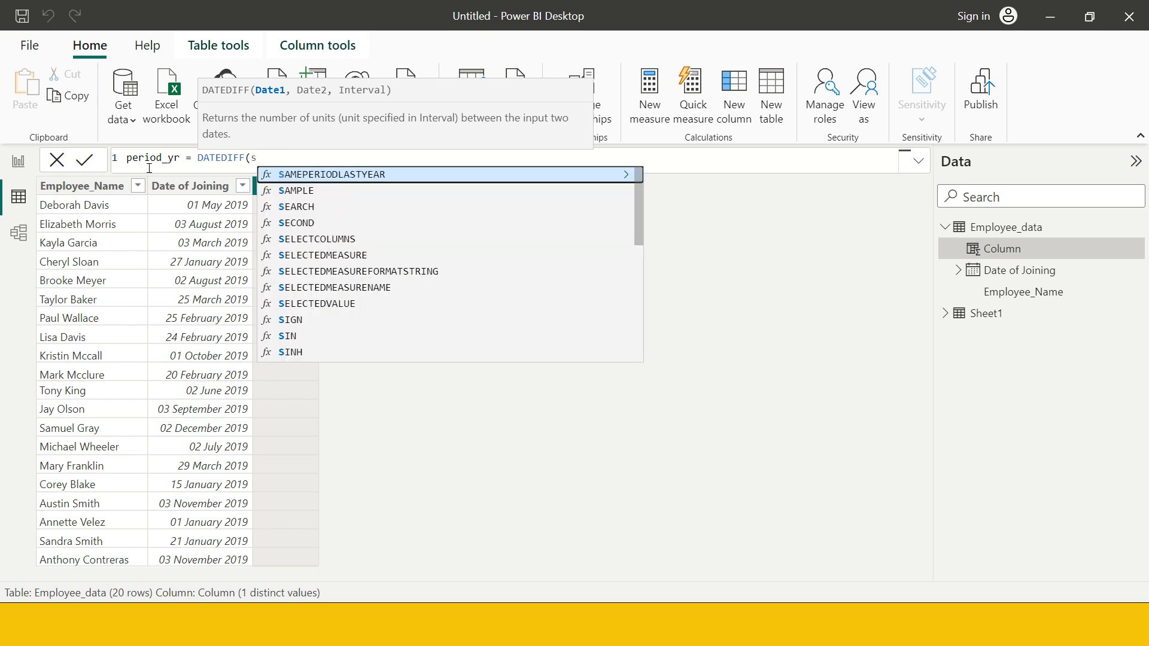
text(em)
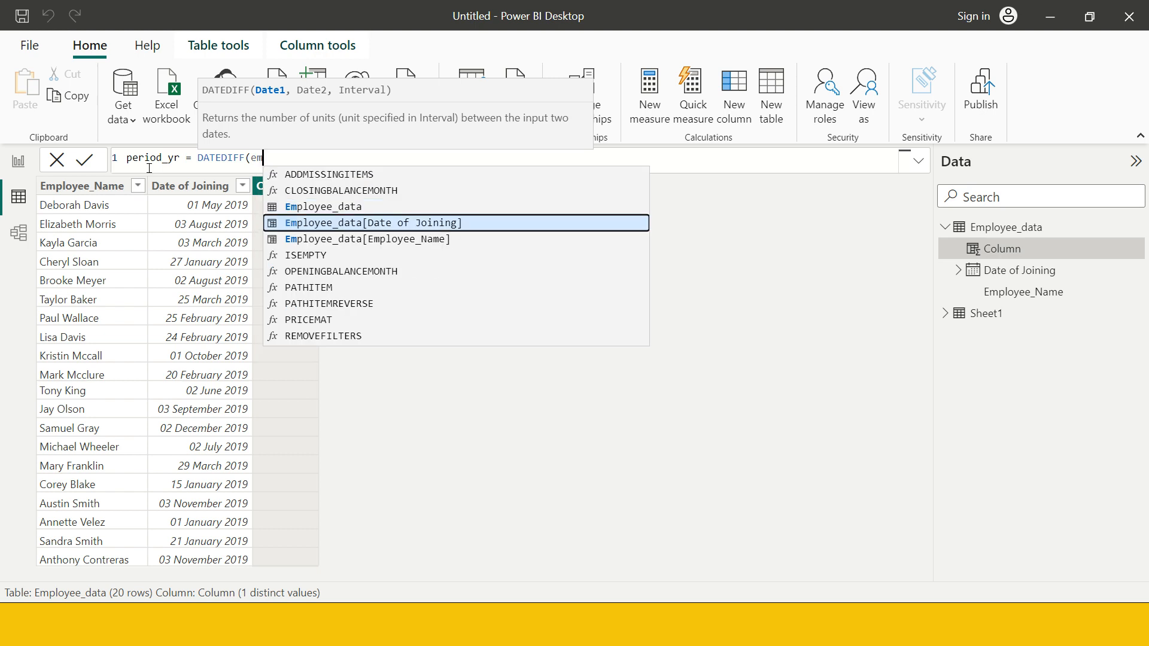
click(373, 222)
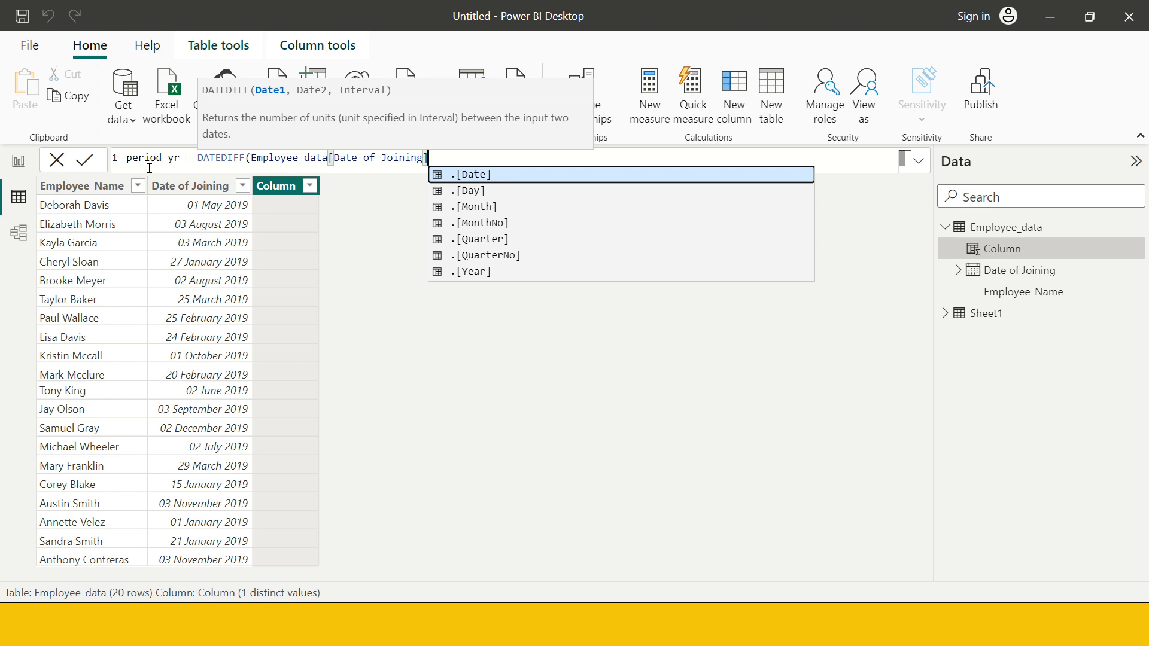
text(,)
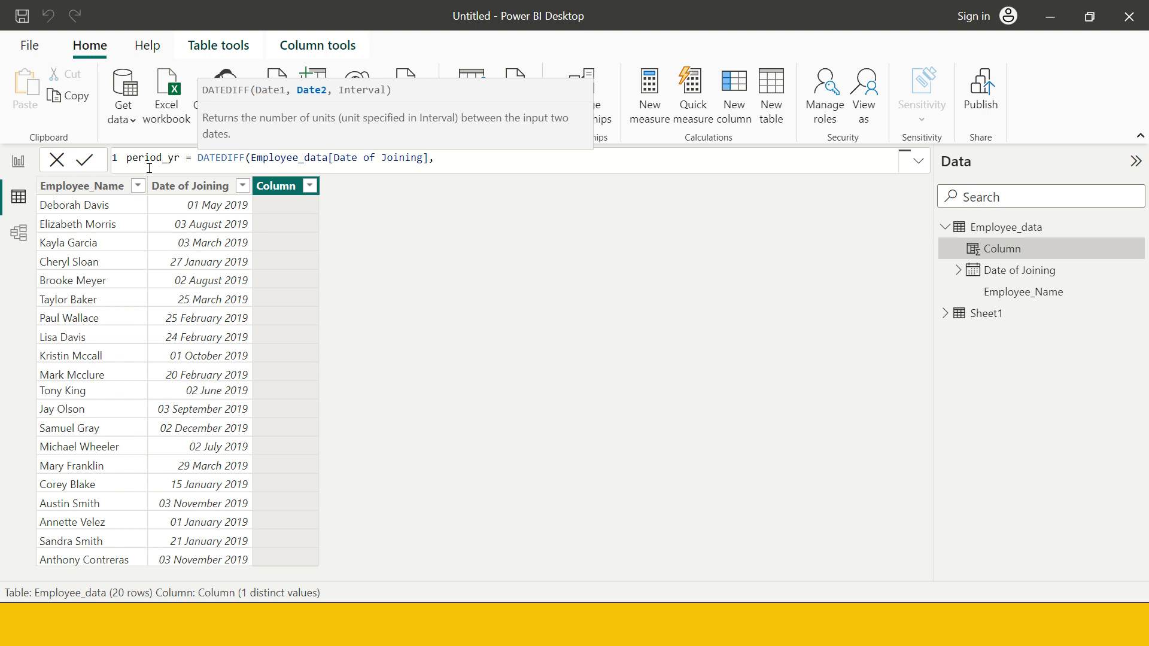
mouse_move(315, 97)
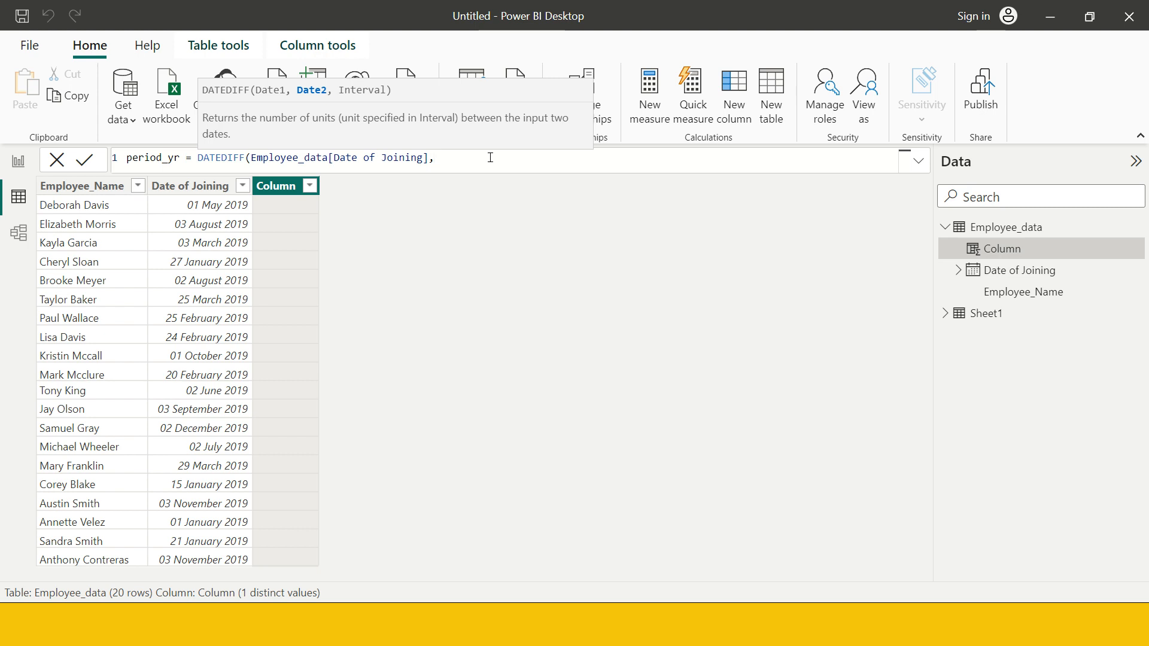
text(TODAY())
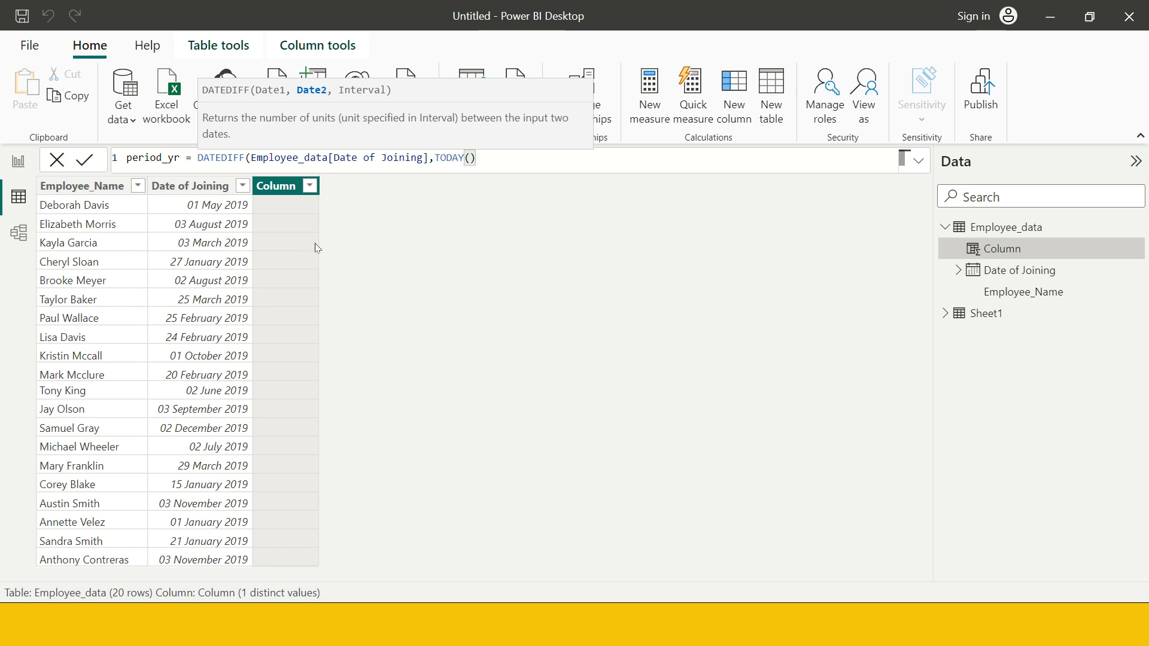
mouse_move(266, 321)
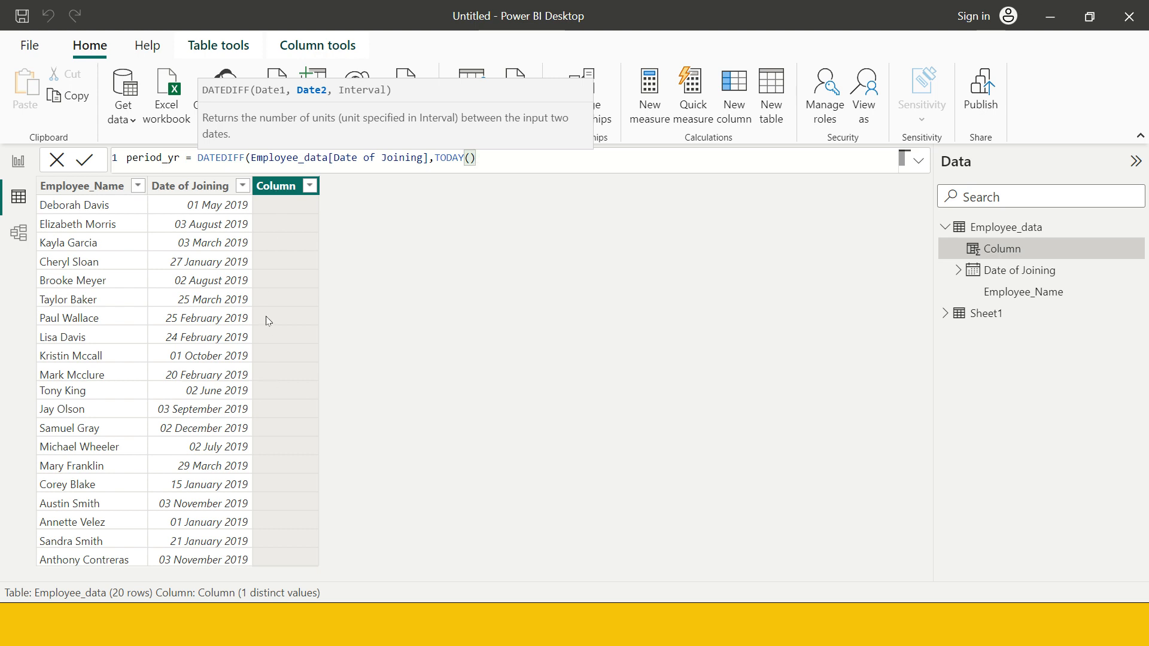
mouse_move(271, 256)
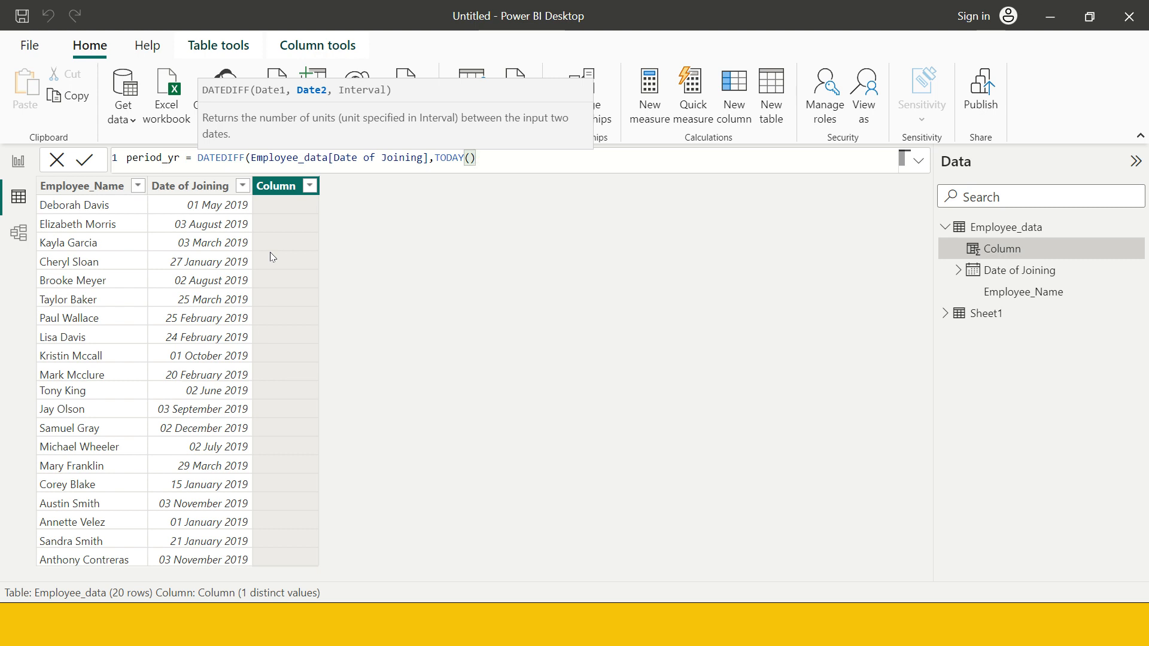
text(,)
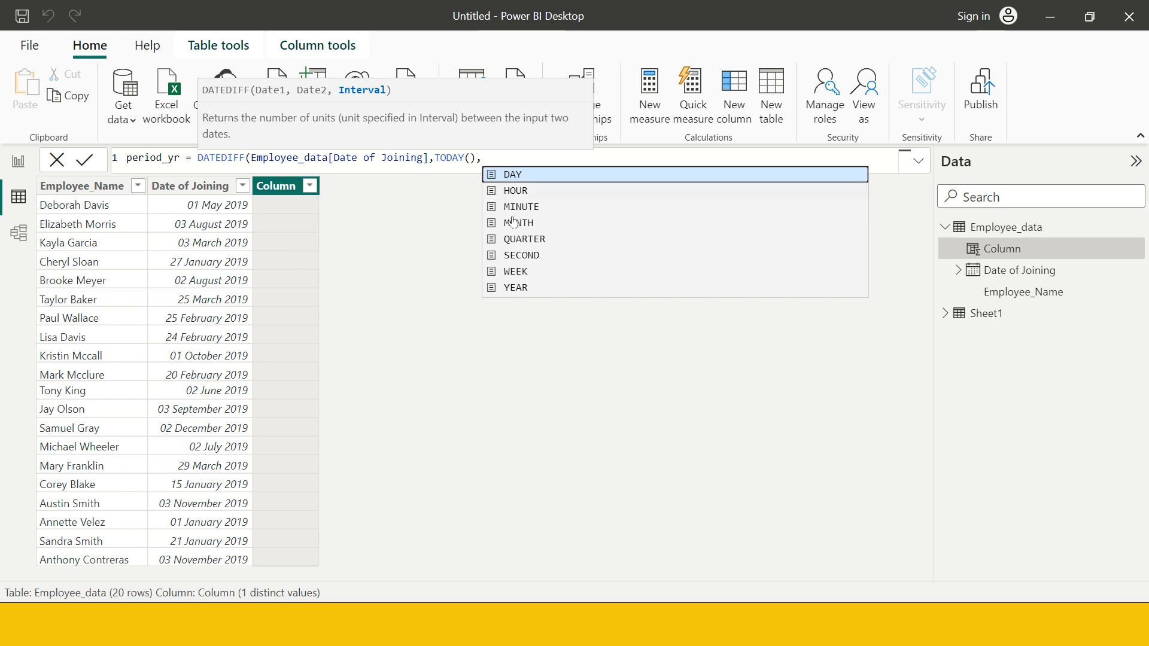
mouse_move(521, 313)
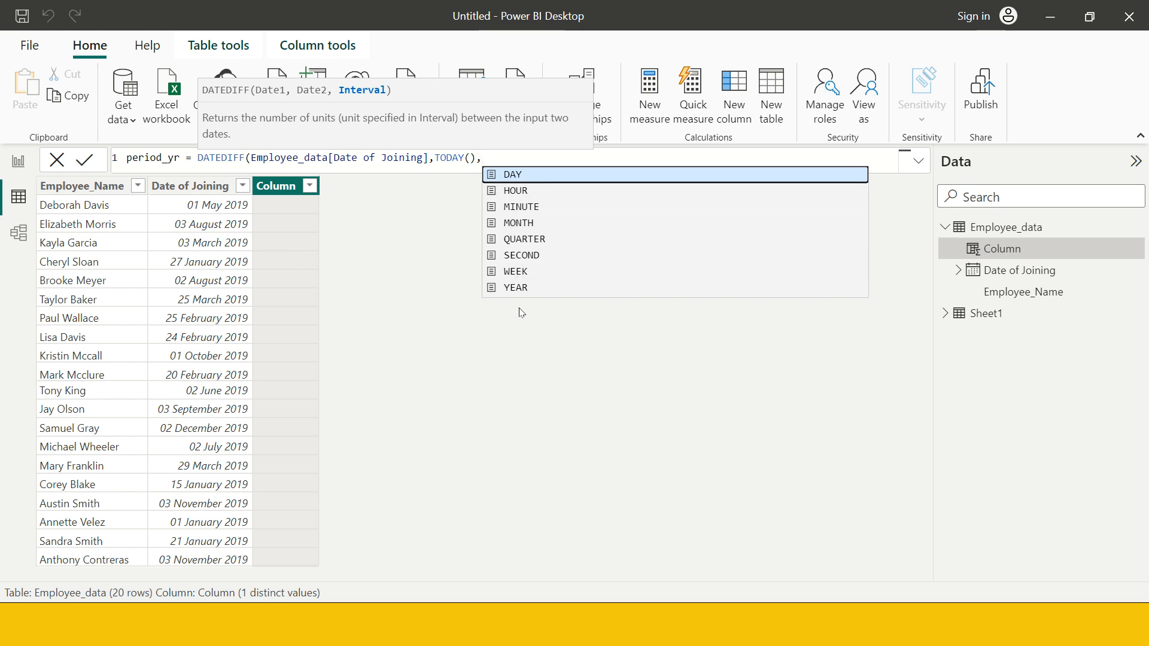
mouse_move(532, 226)
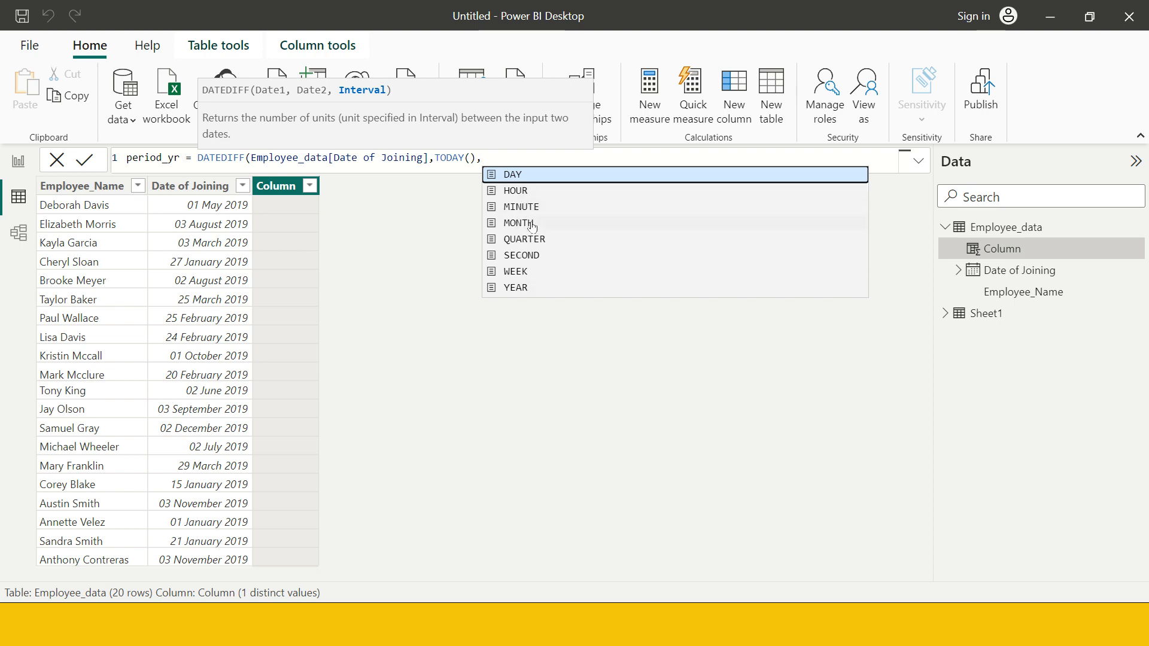
mouse_move(525, 287)
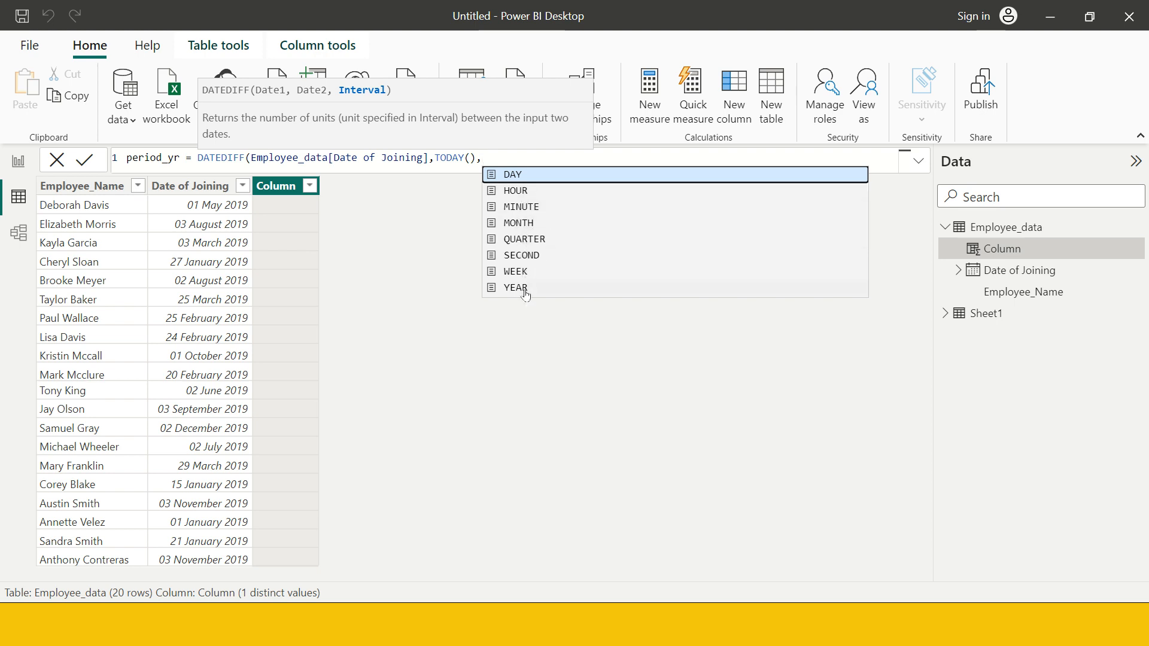
text(YEAR)
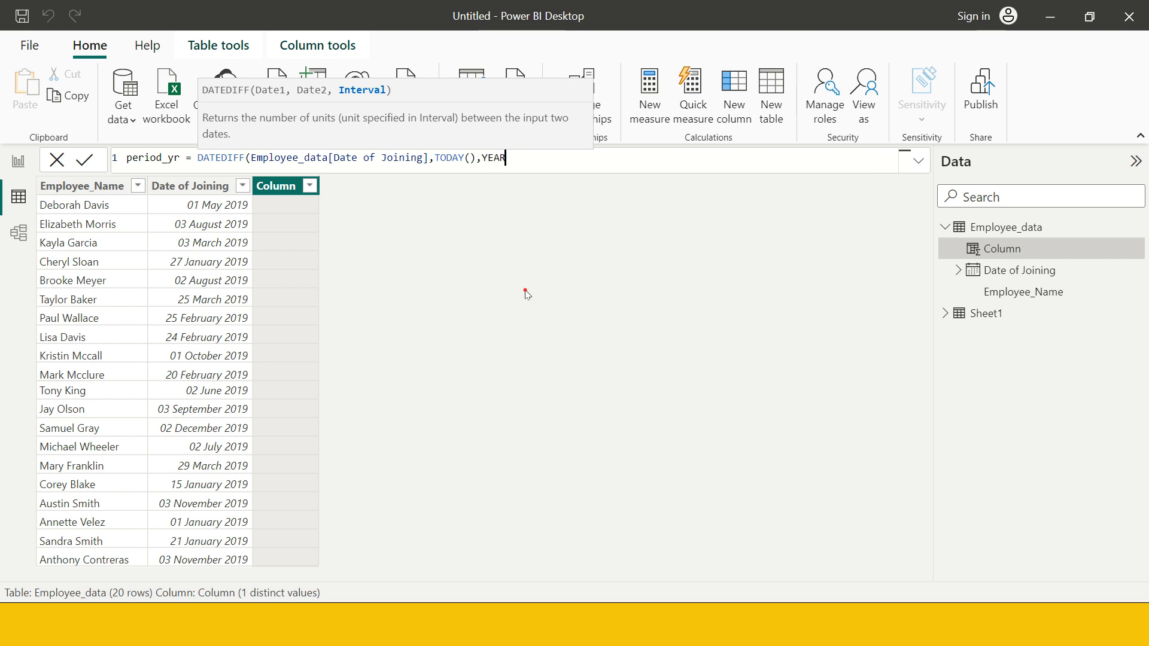
text())
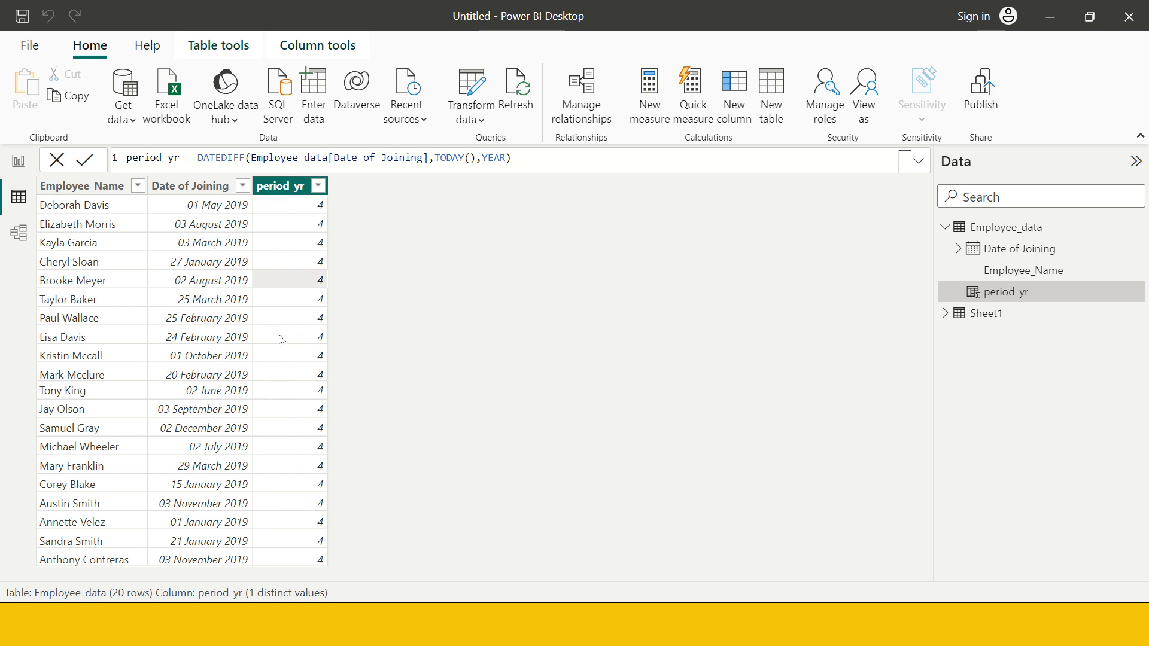
mouse_move(145, 357)
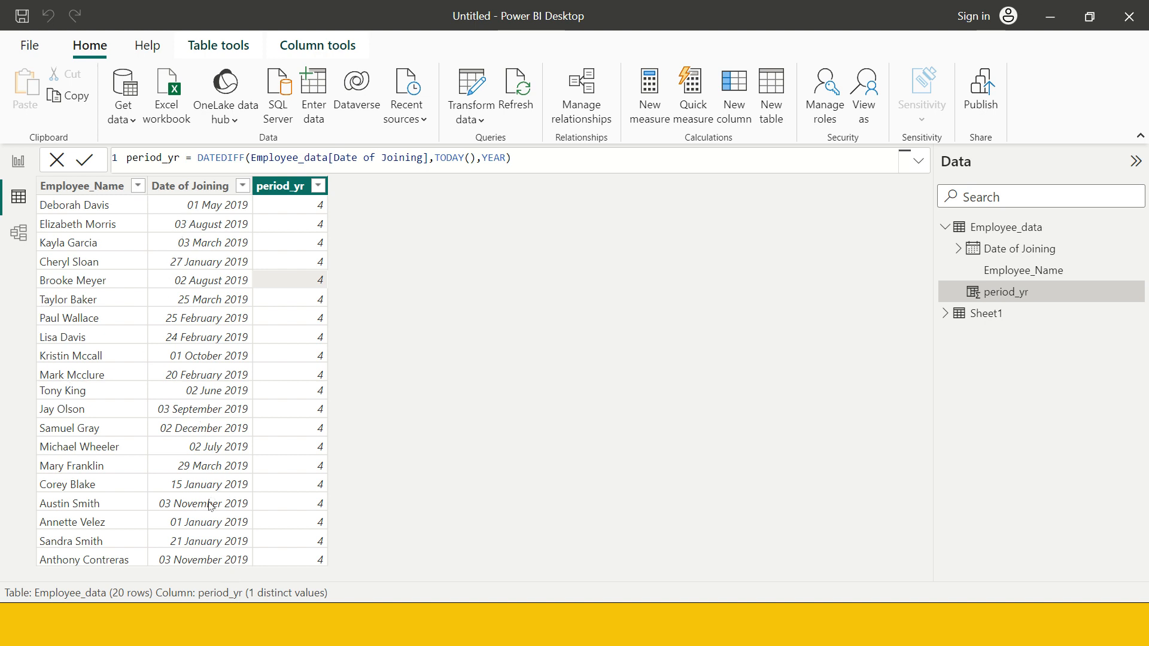
mouse_move(194, 389)
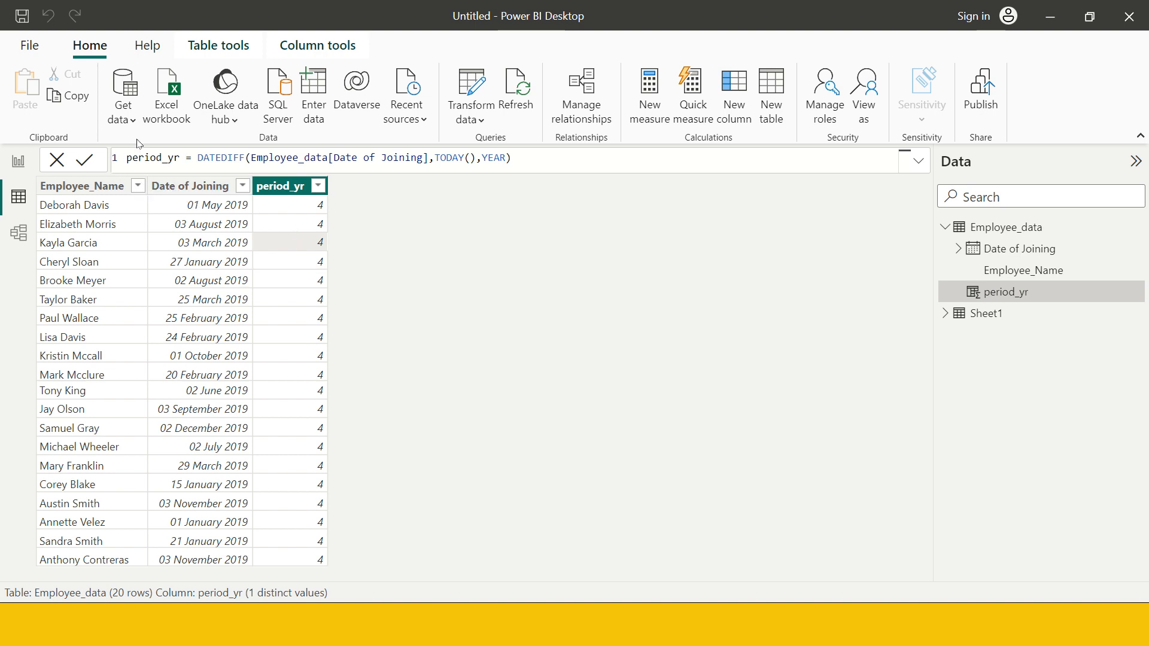
Start a second new calculated column in Employee_data
click(286, 204)
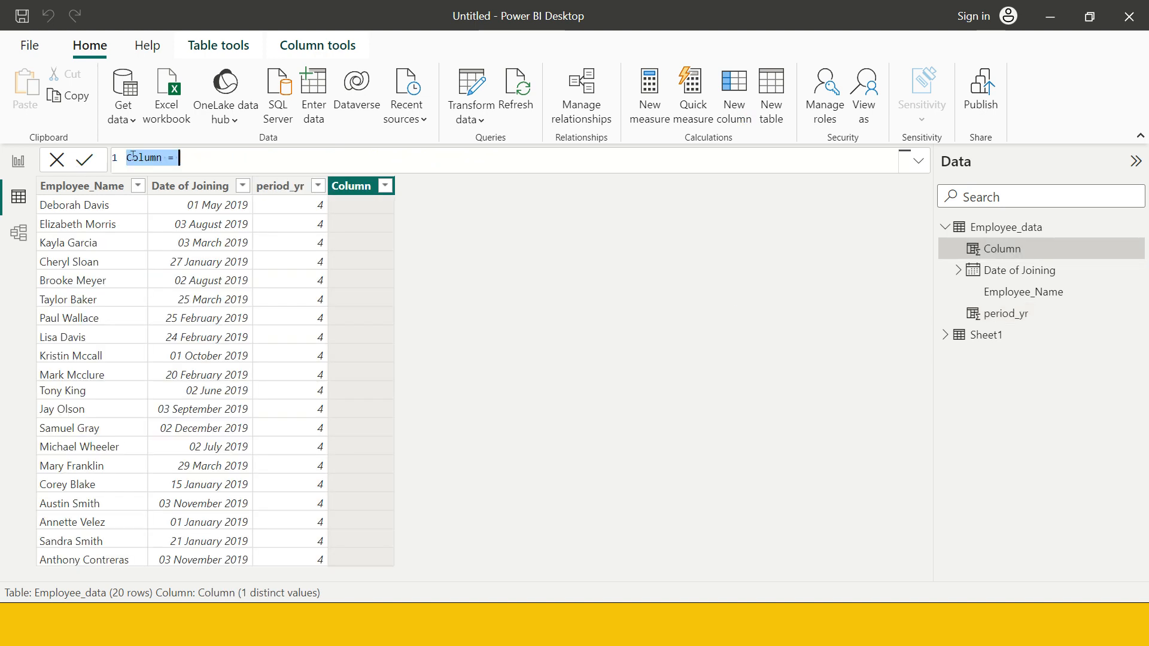
Write period_mth = DATEDIFF(Employee_data[Date of Joining], TODAY(), MONTH) and commit it
text(period_mth)
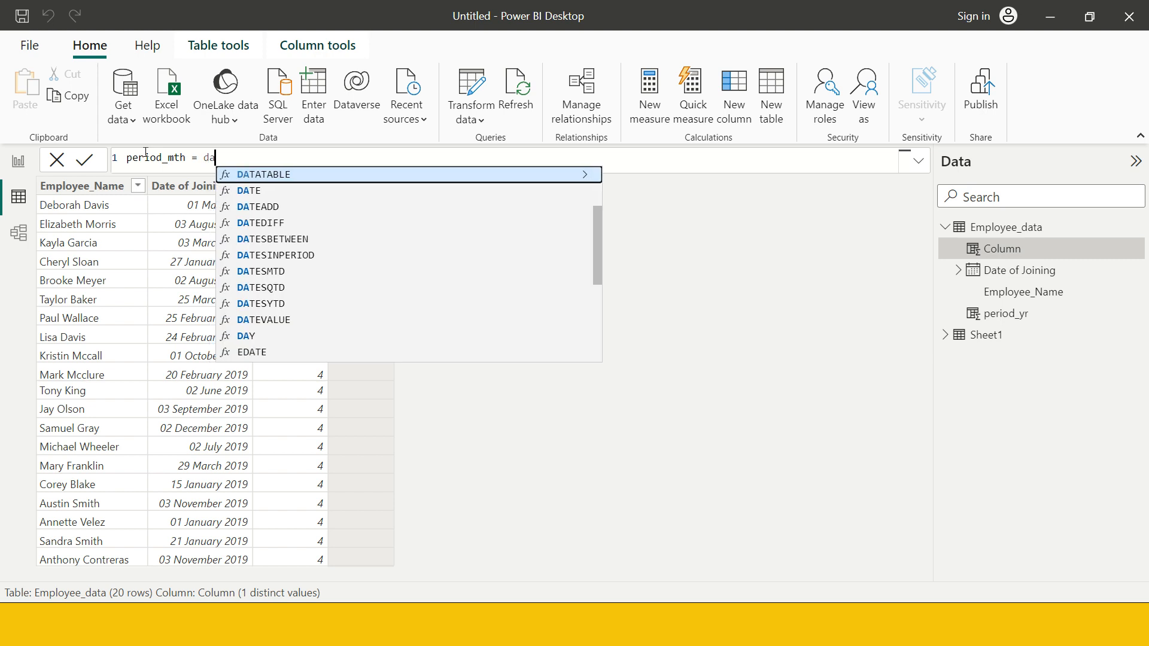
text(DATEDIFF()
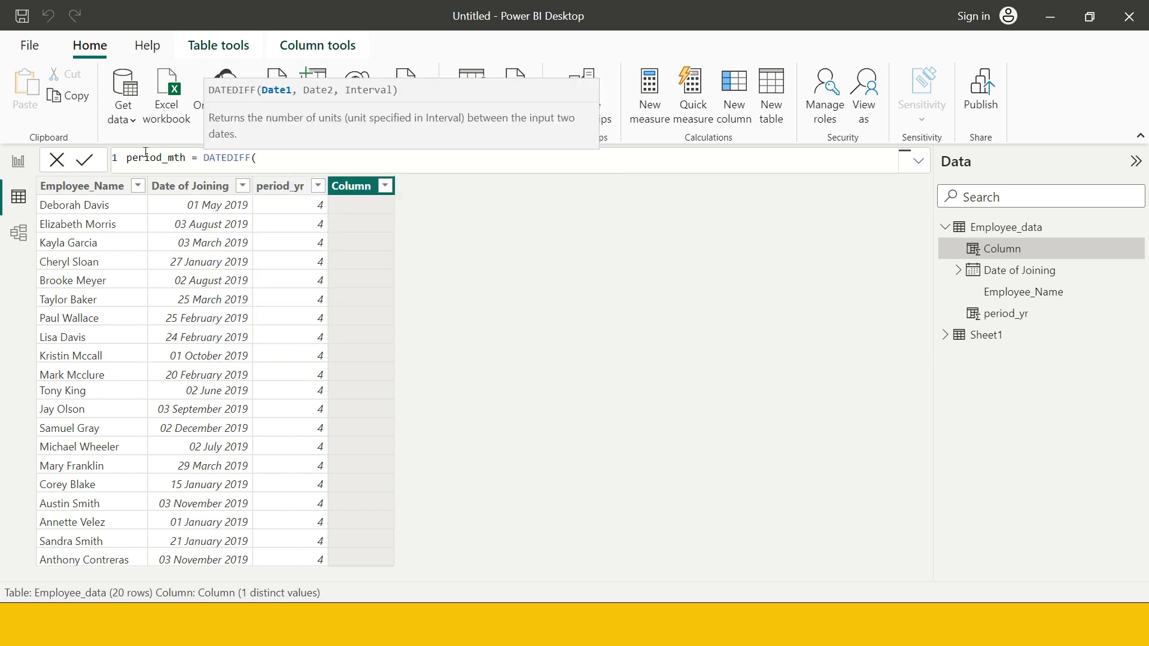
text(emp)
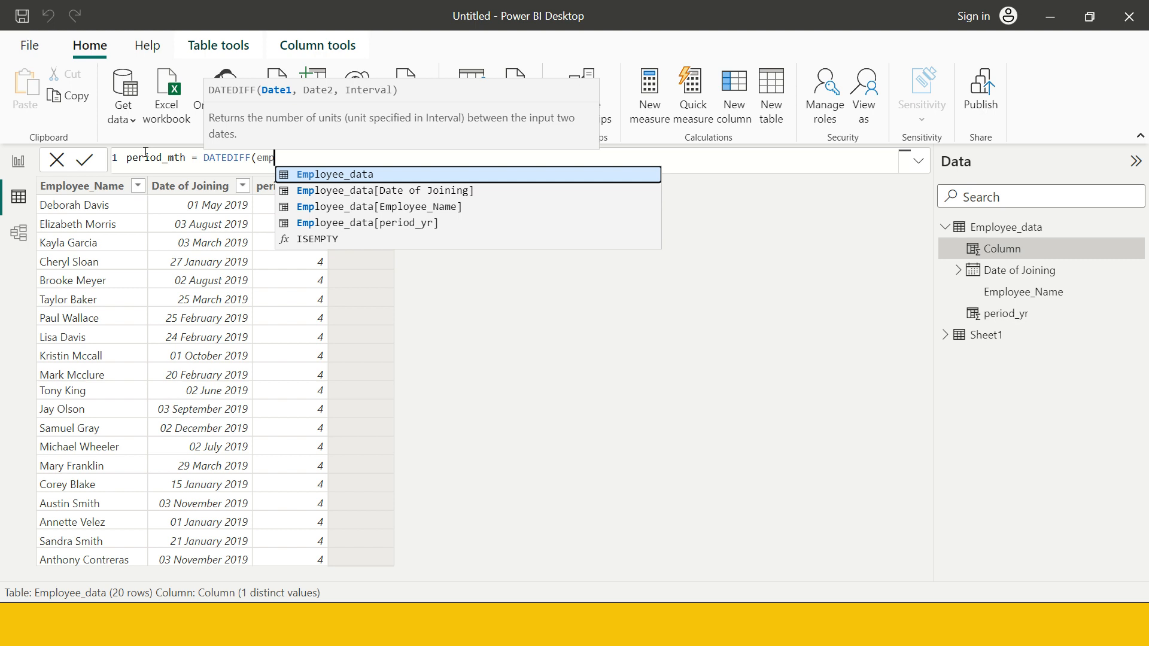
click(378, 190)
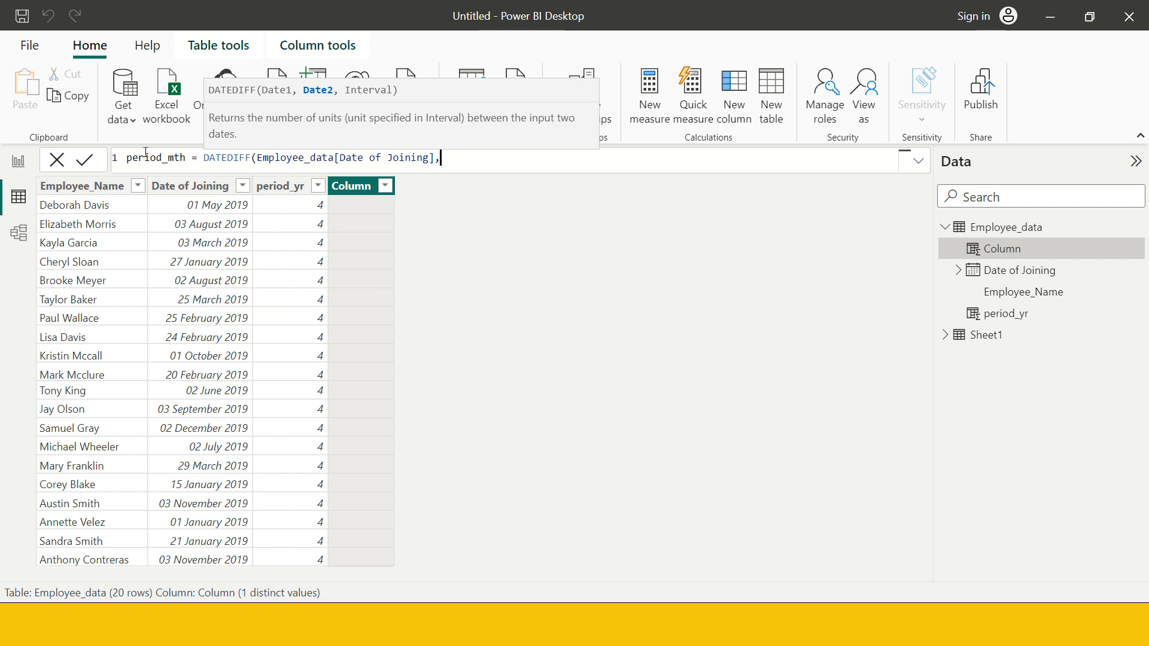
text(TODAY())
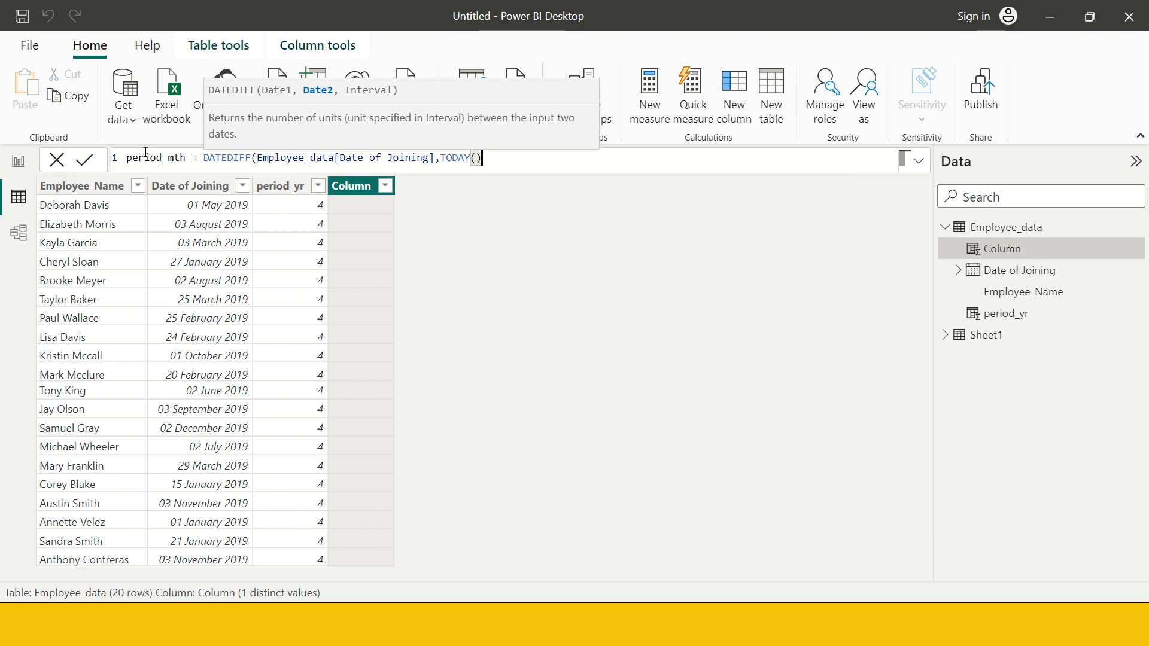
text(,)
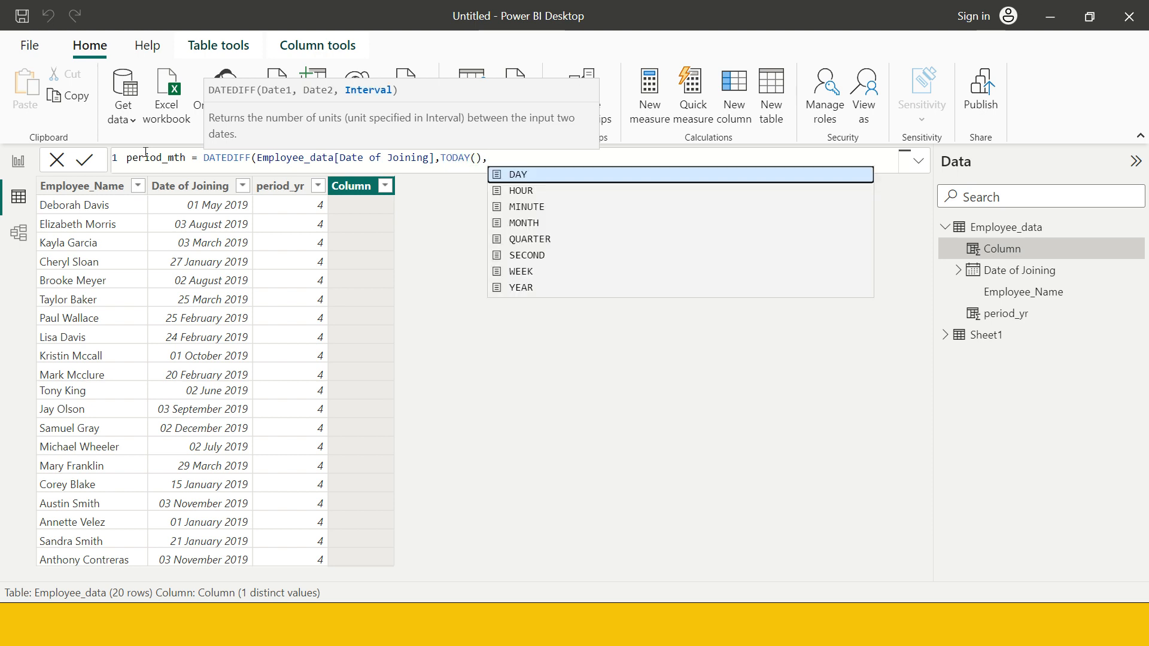
mouse_move(523, 223)
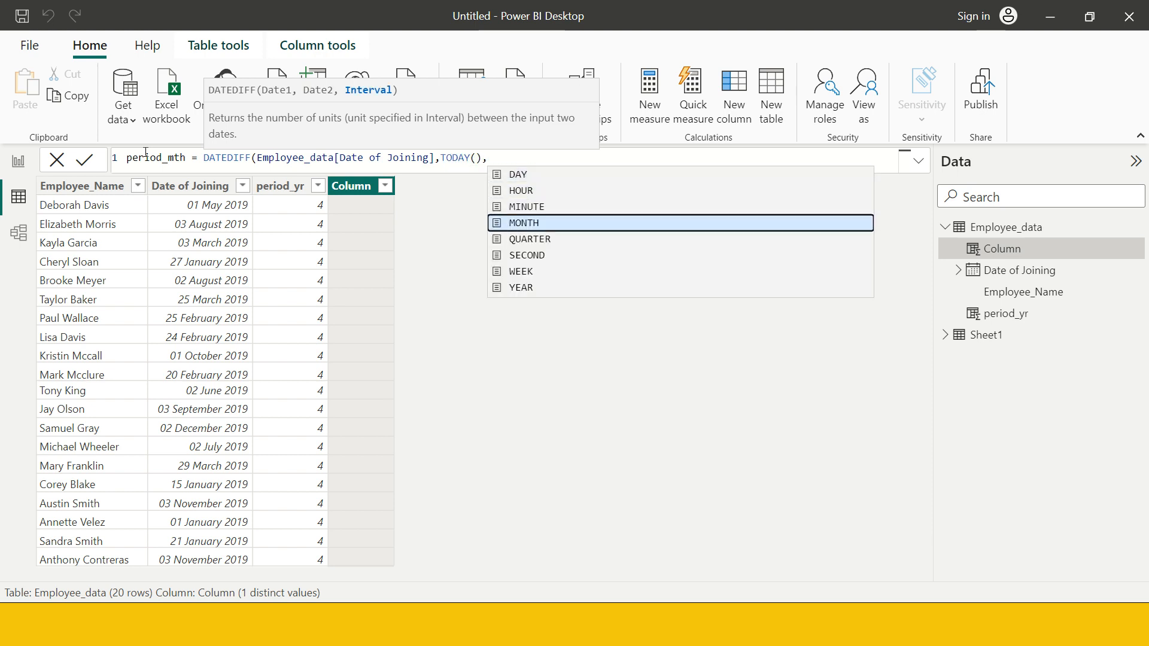
double_click(523, 222)
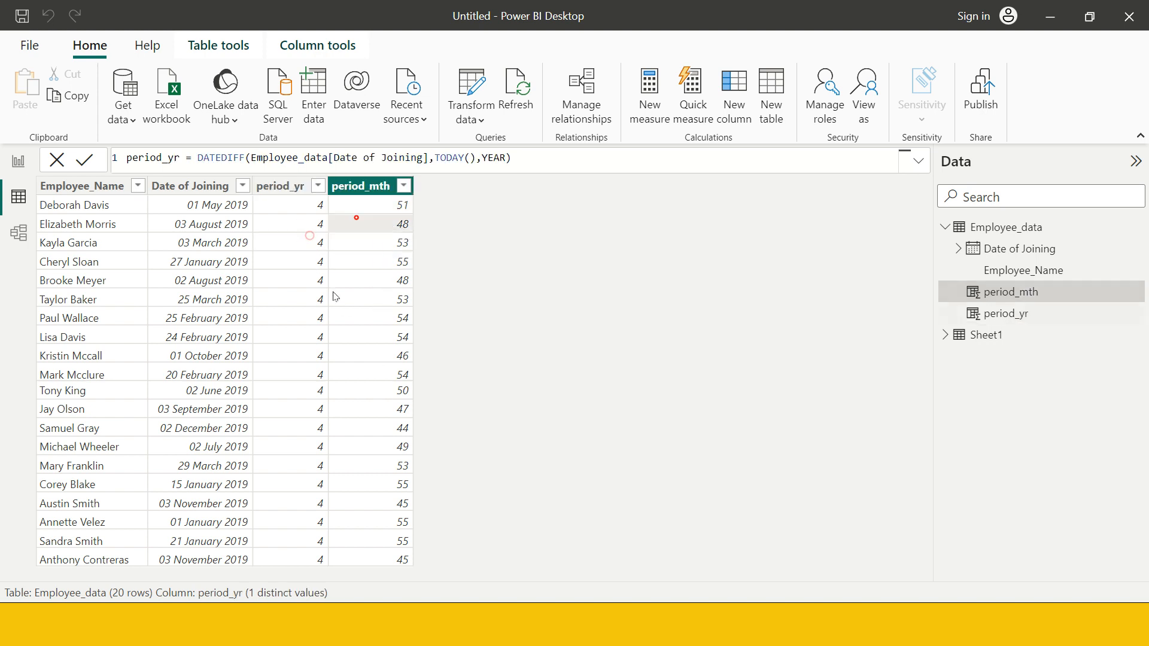
click(280, 185)
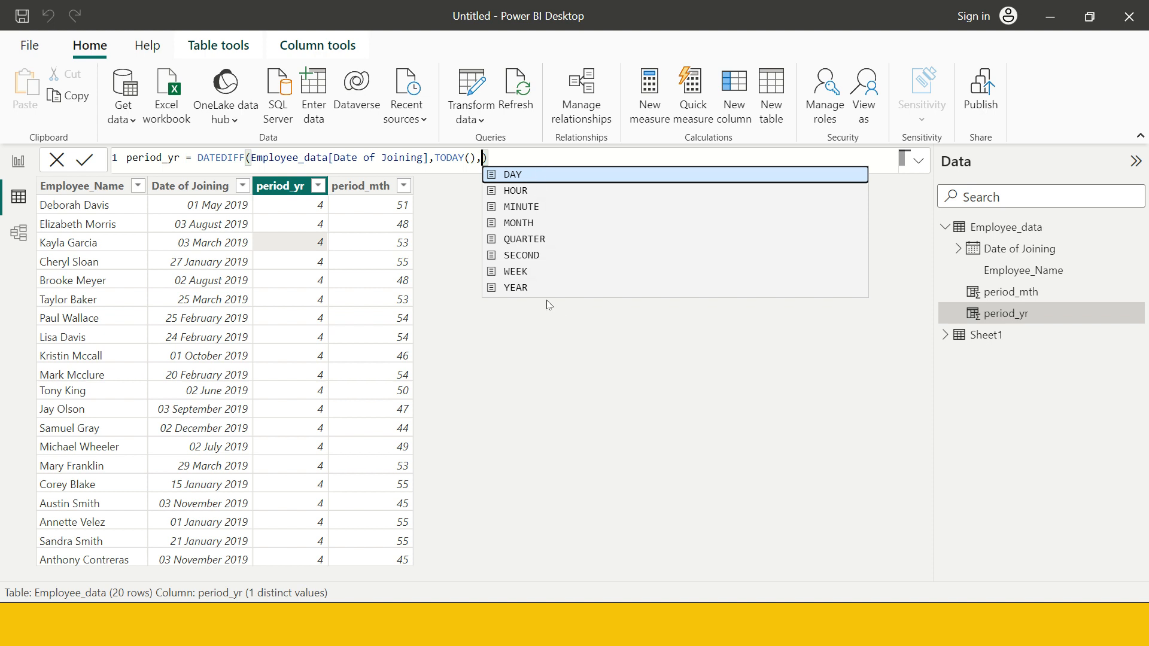
mouse_move(540, 299)
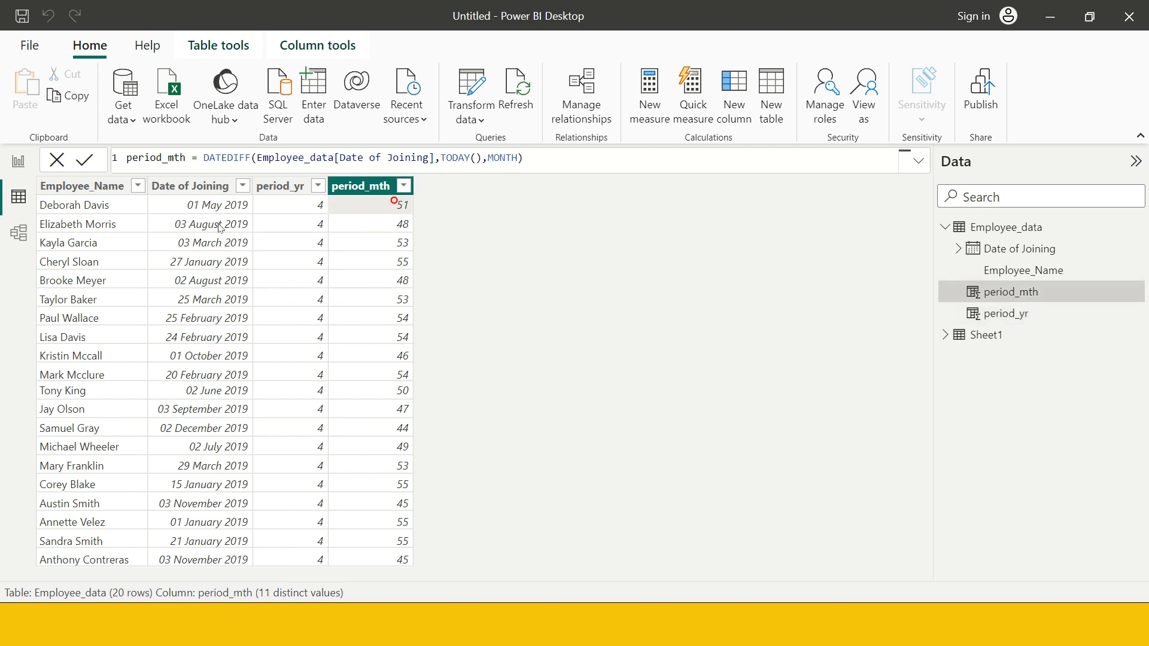
click(192, 185)
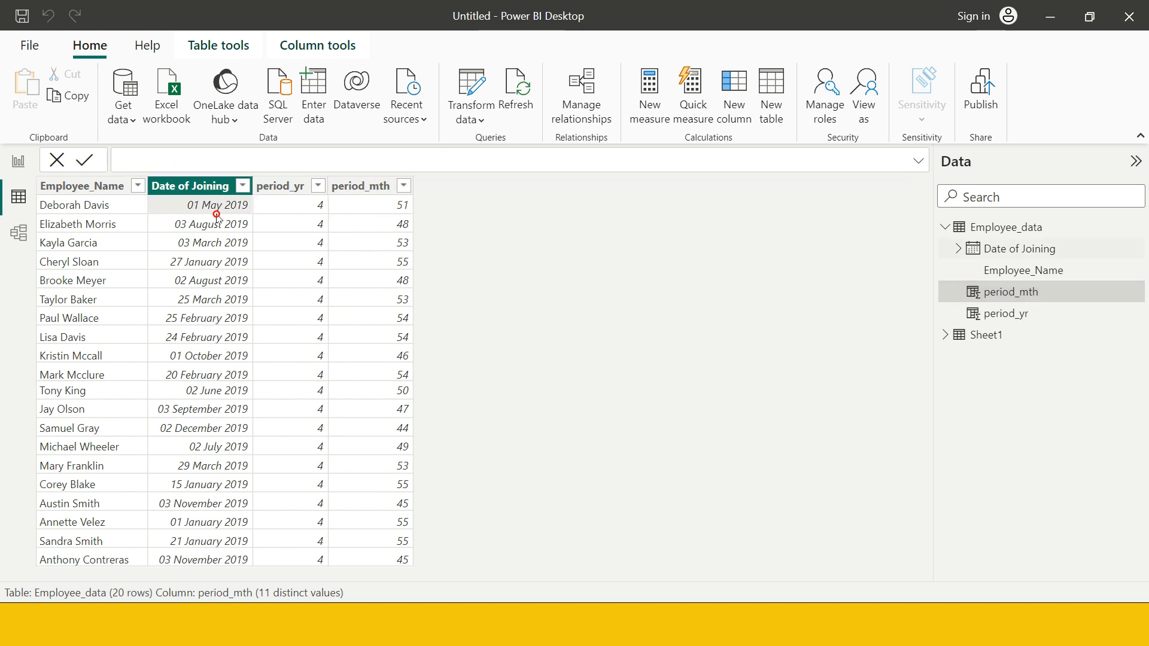
click(289, 204)
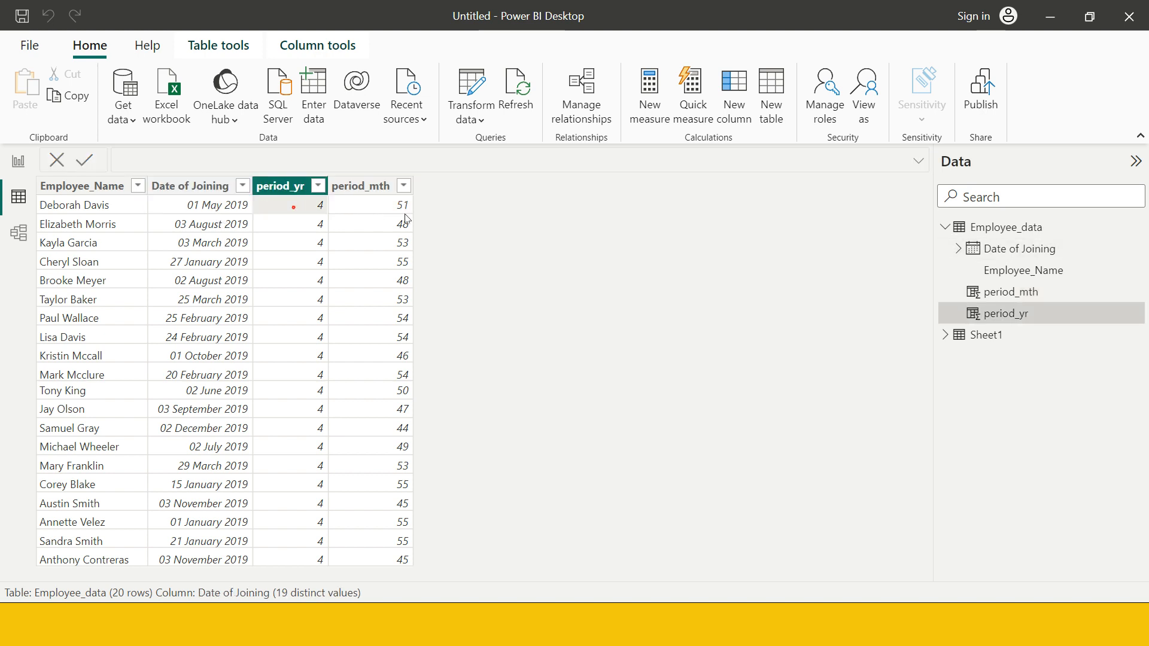
click(360, 185)
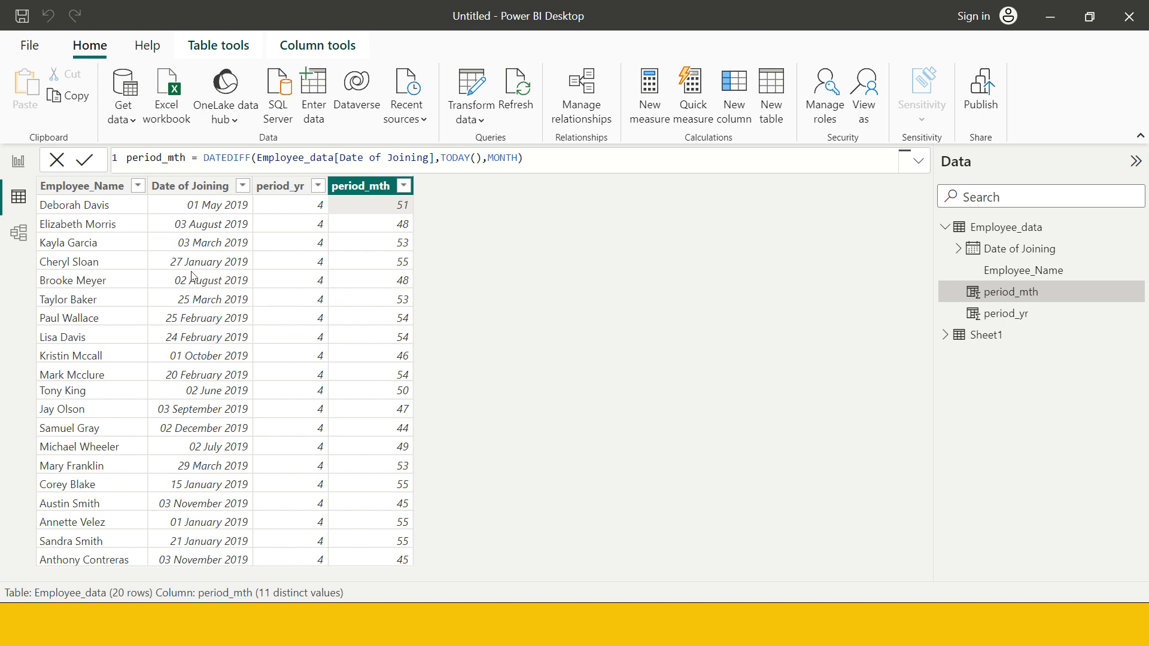
mouse_move(213, 279)
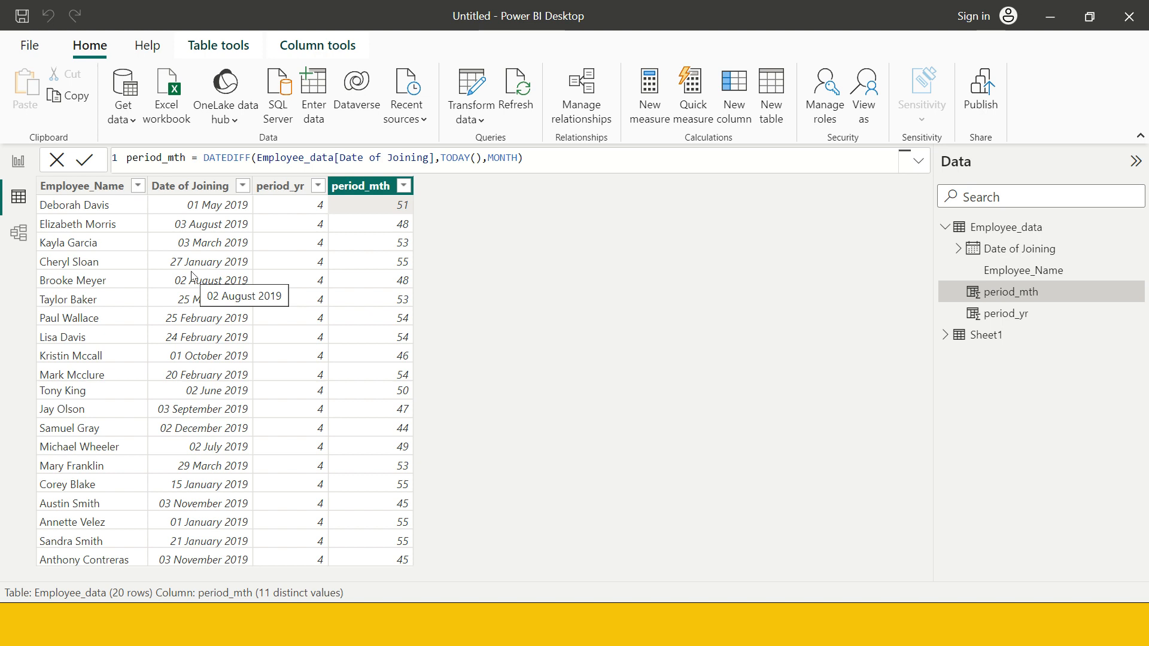
mouse_move(367, 208)
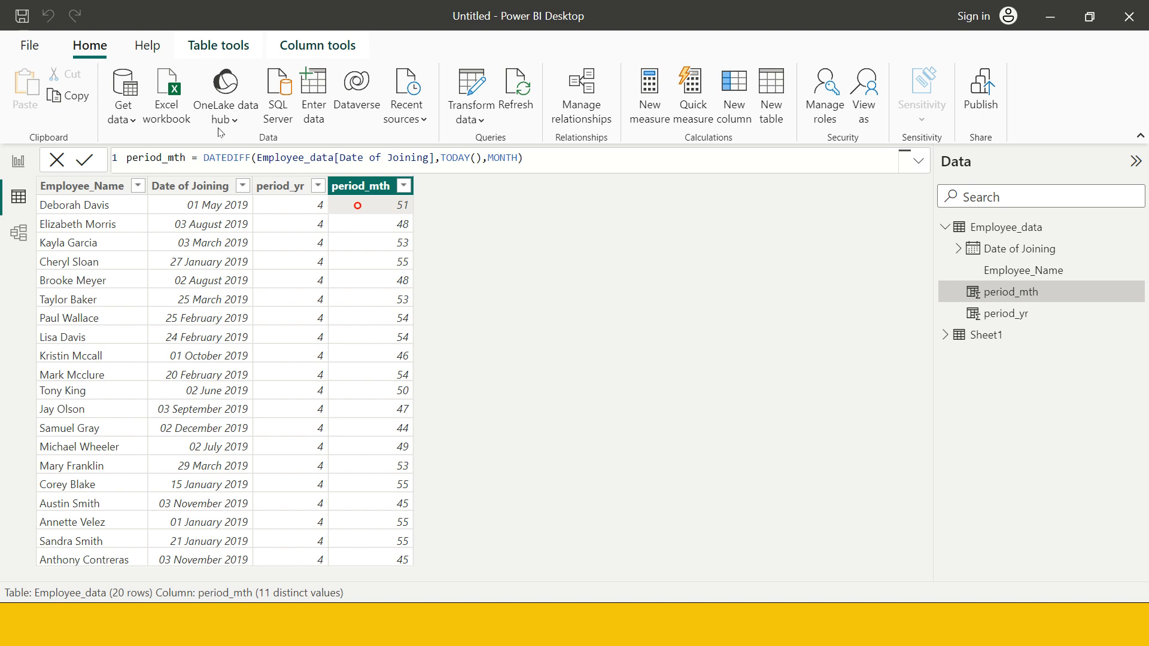
mouse_move(733, 96)
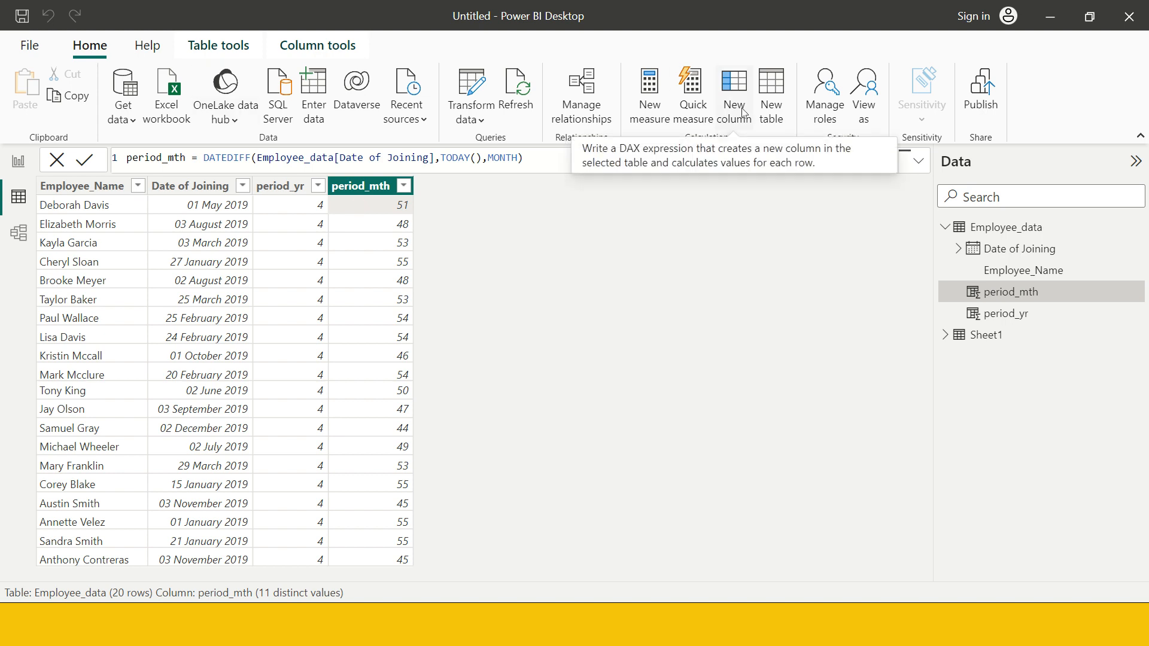
mouse_move(732, 244)
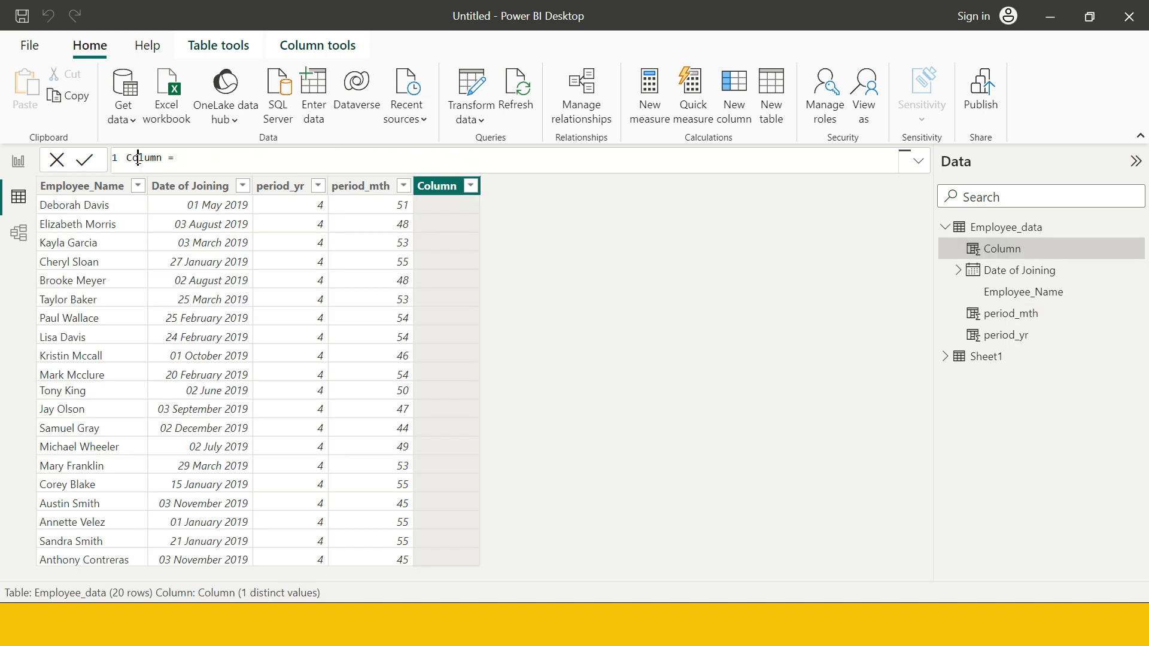
Rename the new column to #_WD and begin its formula with NETWORKDAYS(
double_click(145, 158)
text(#_M)
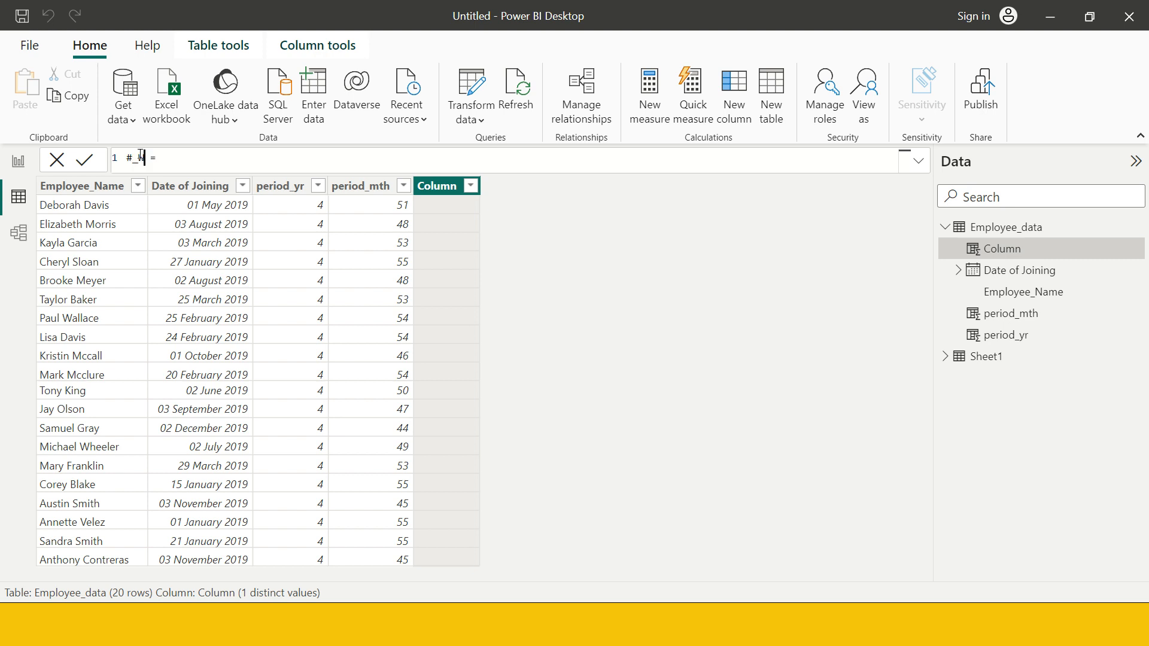
text(WD)
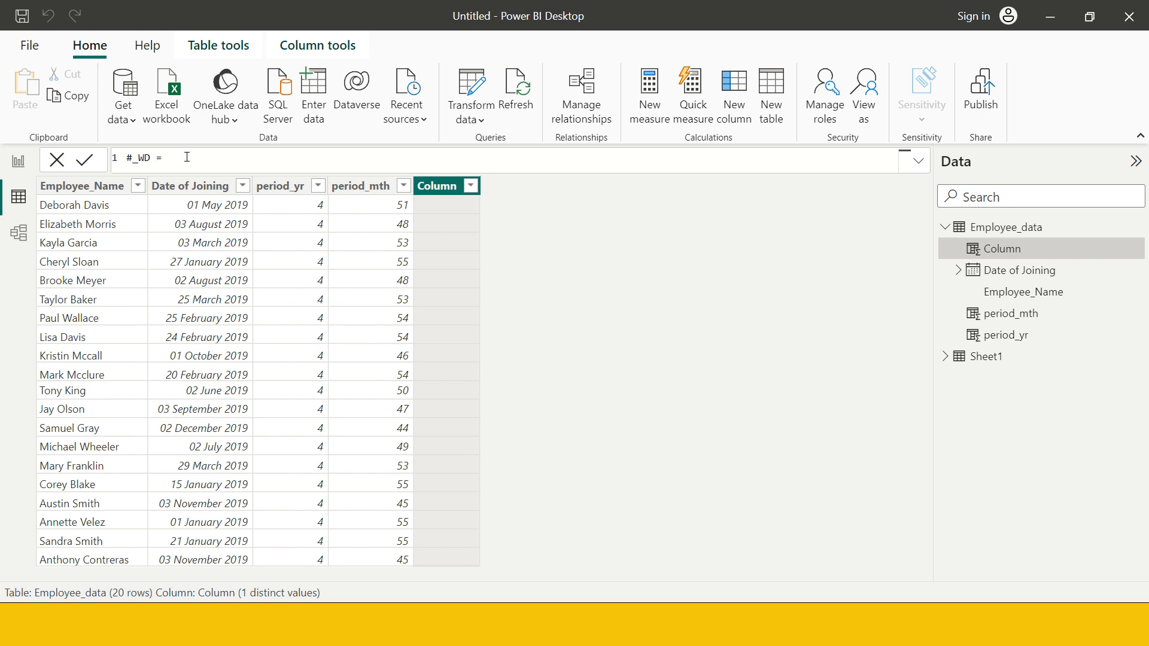
click(192, 186)
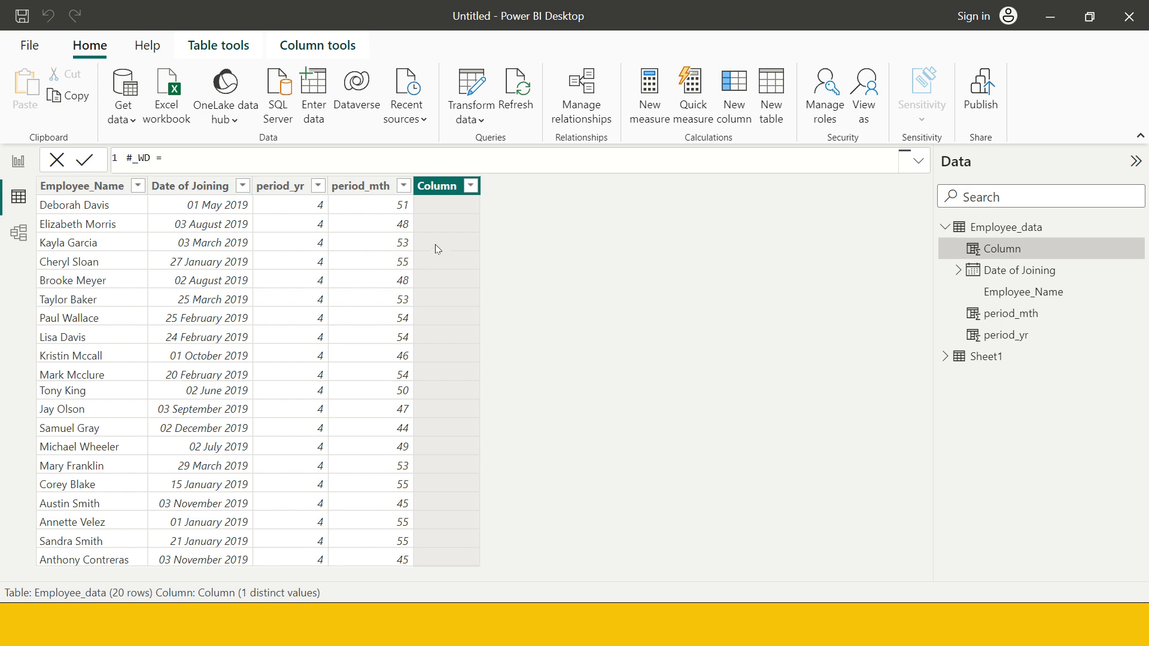
text(NETWORKDAYS()
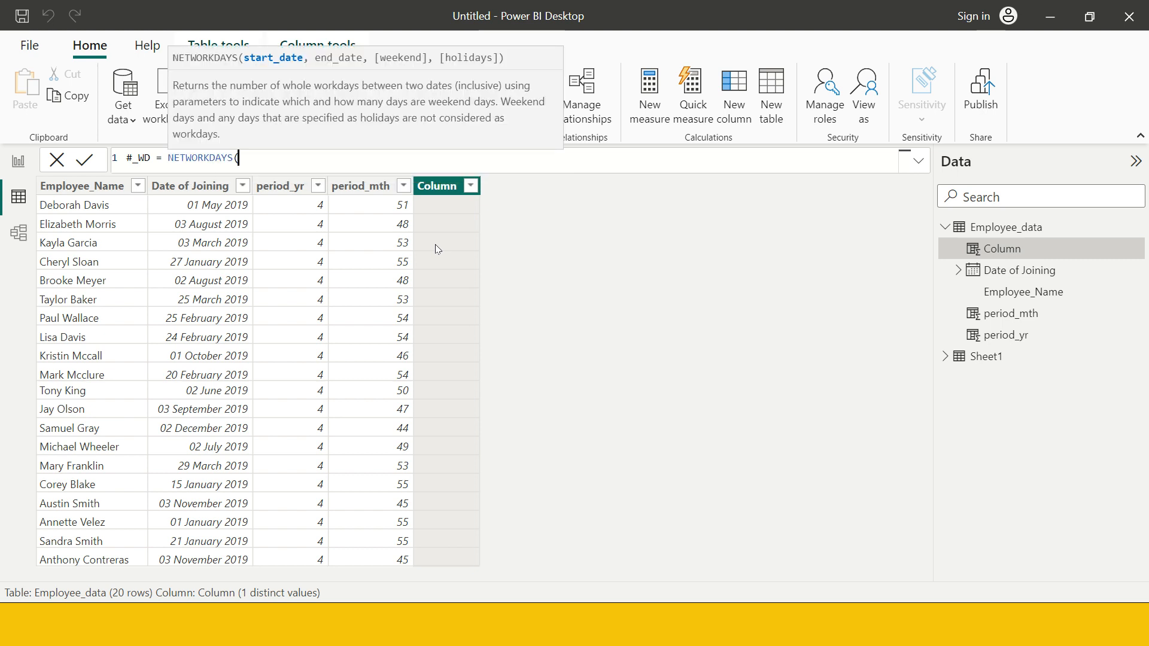
Complete #_WD = NETWORKDAYS(Employee_data[Date of Joining], TODAY()) with the closing parenthesis
text(em)
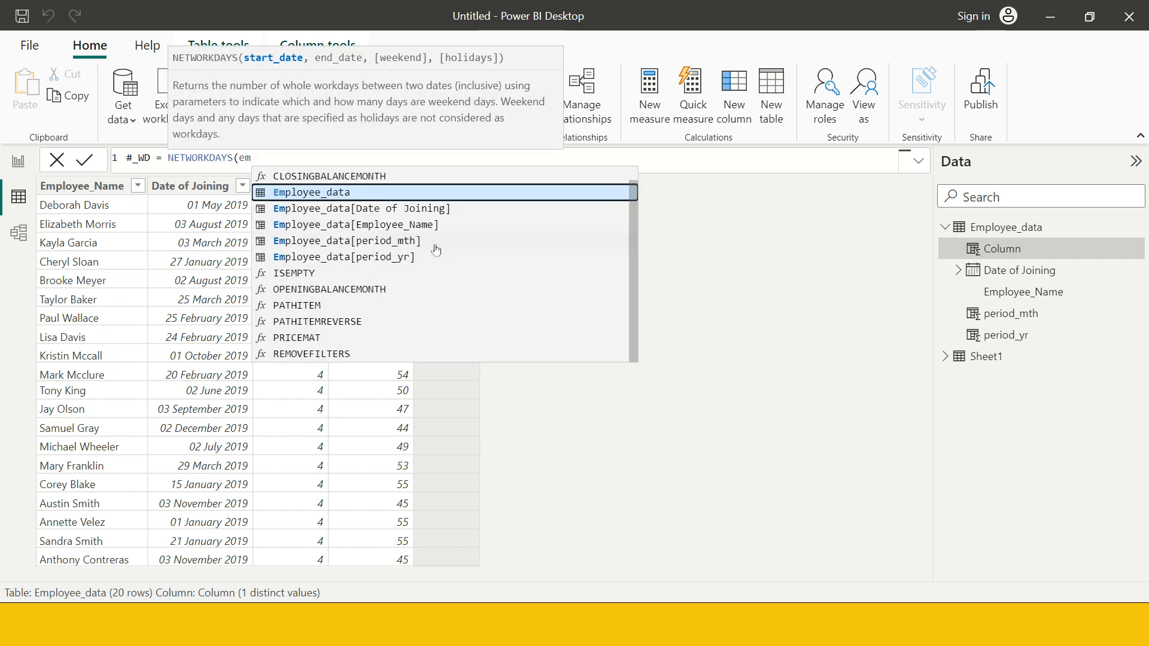
key(Down)
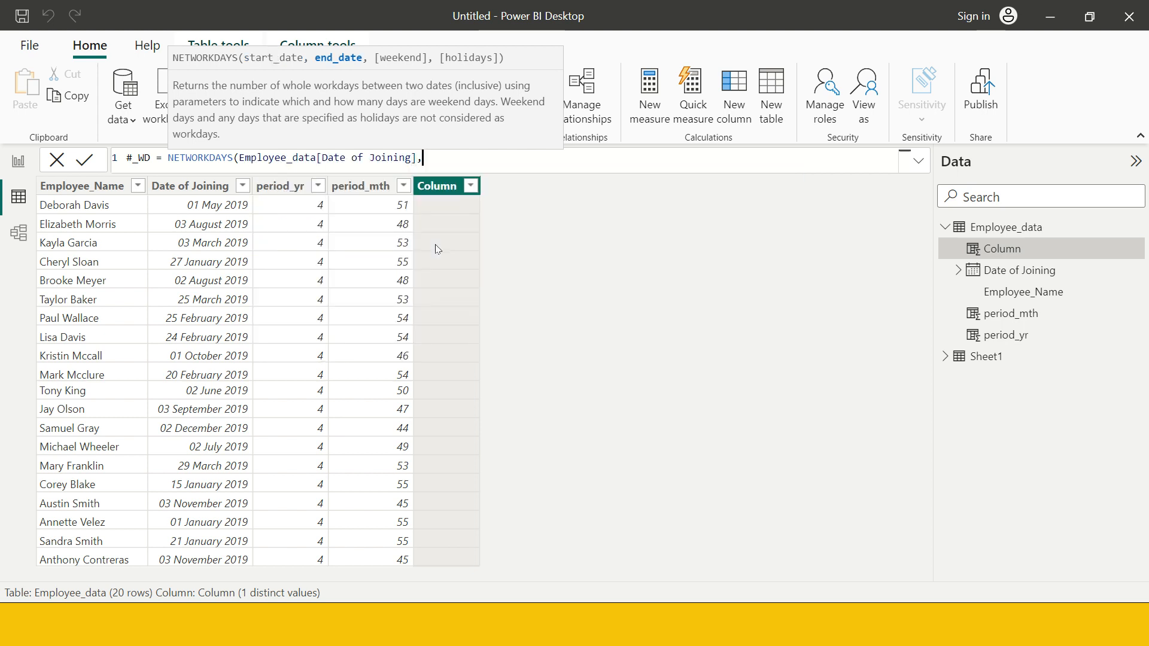
text(to)
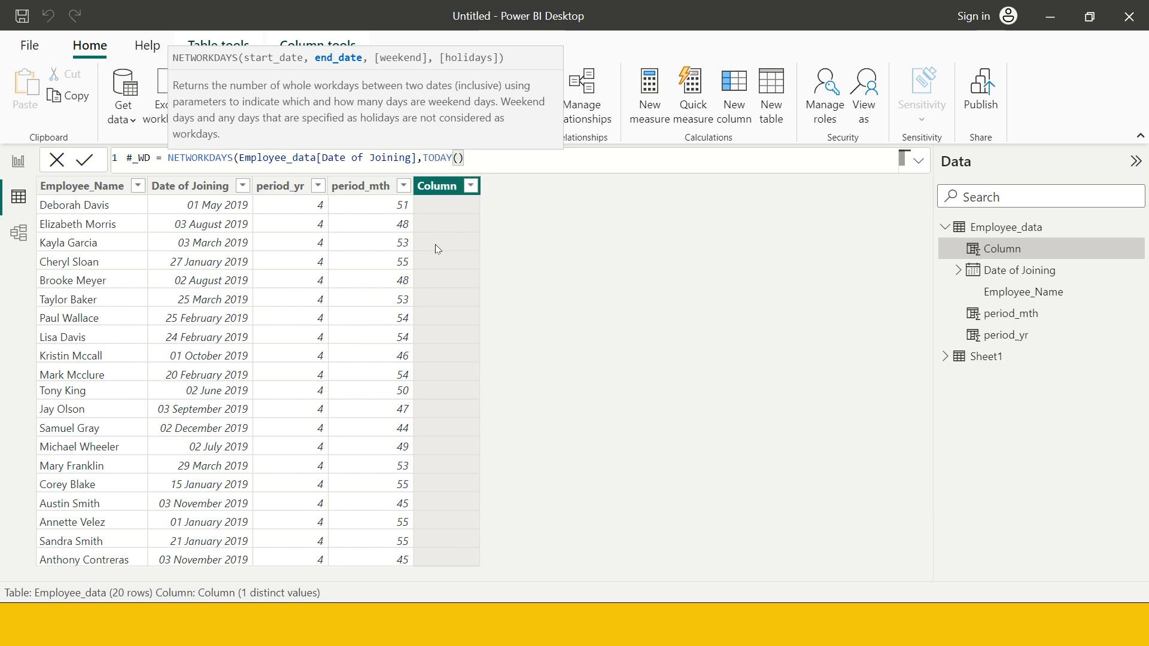
mouse_move(394, 66)
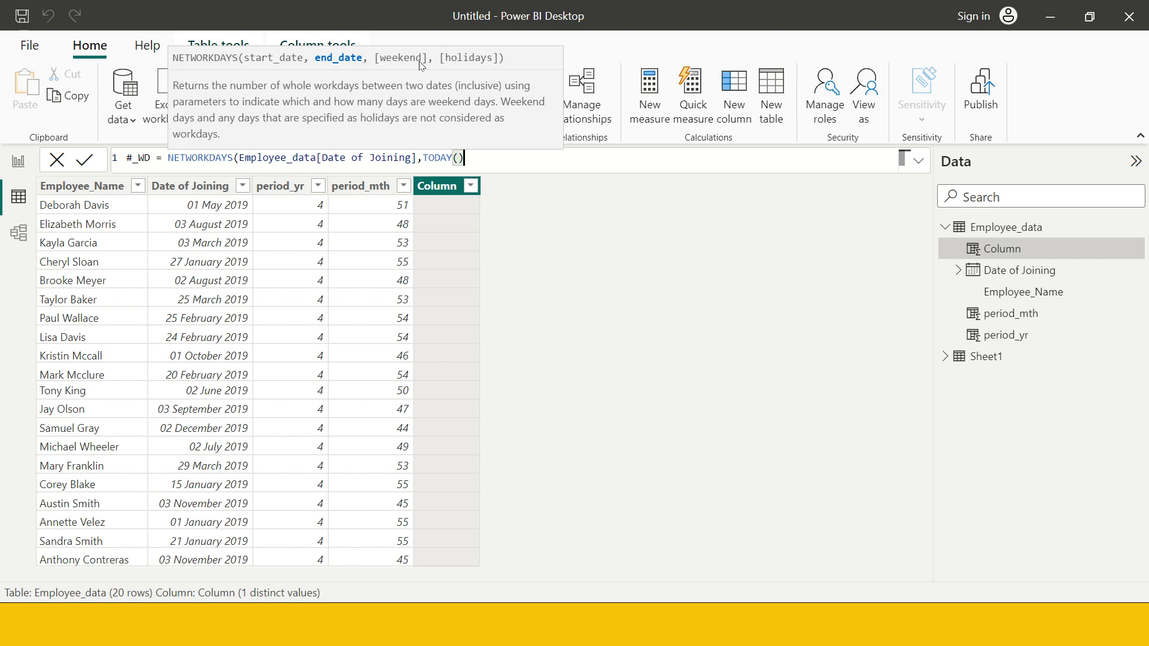
mouse_move(475, 66)
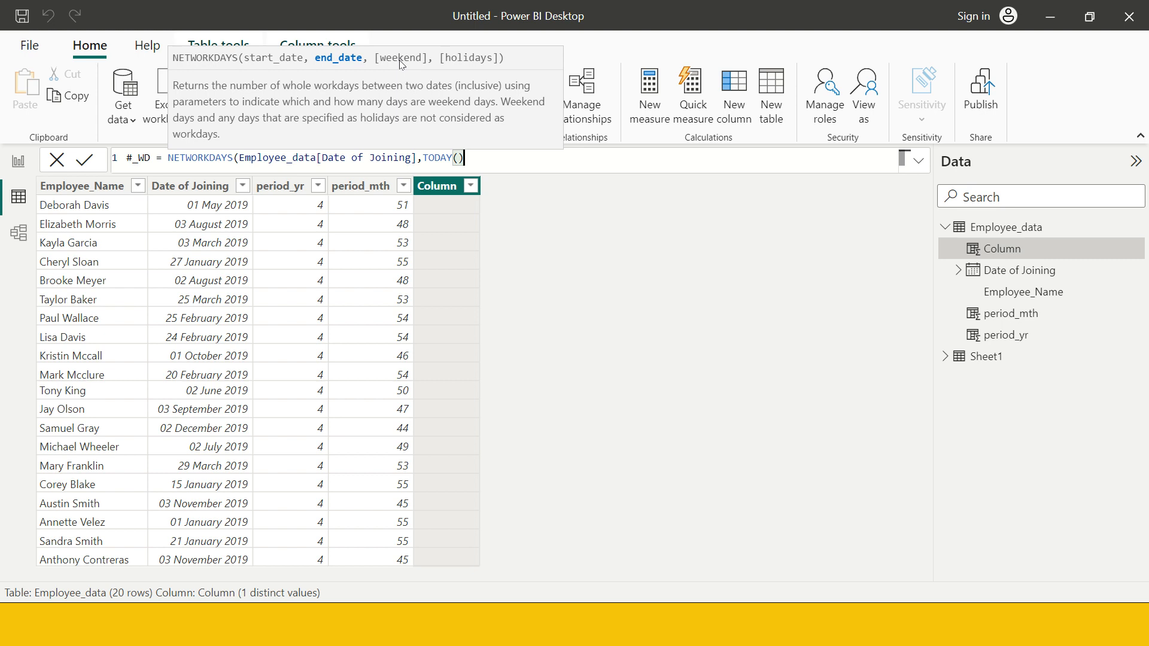
text())
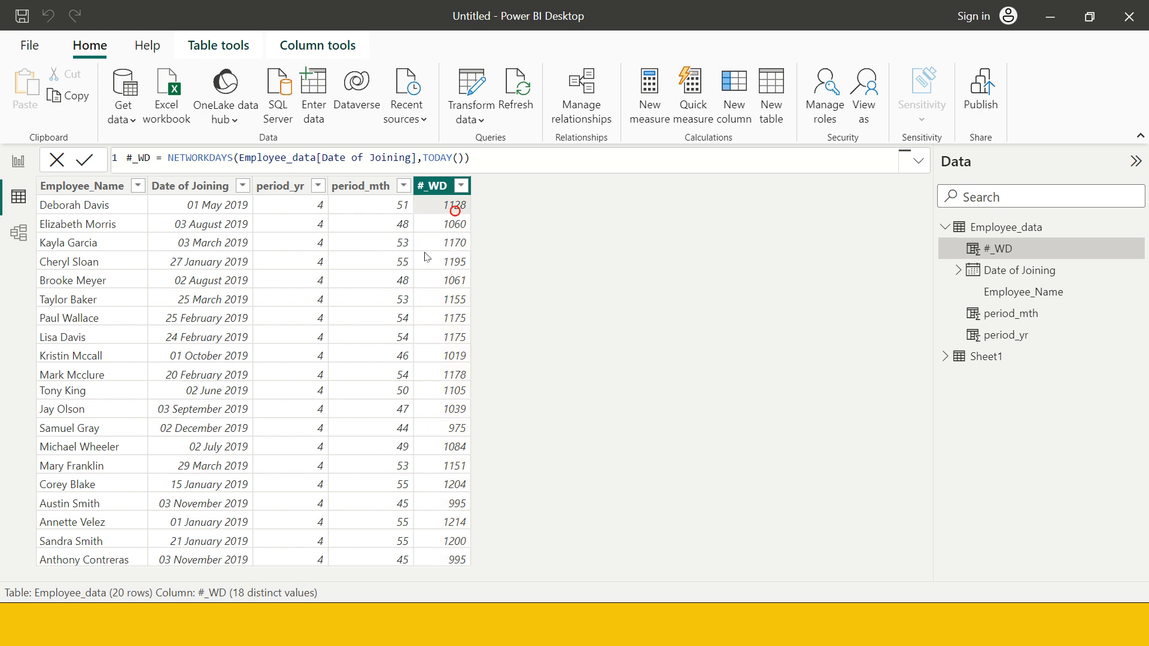
Commit the #_WD formula and select the Date of Joining column to compare values
click(193, 186)
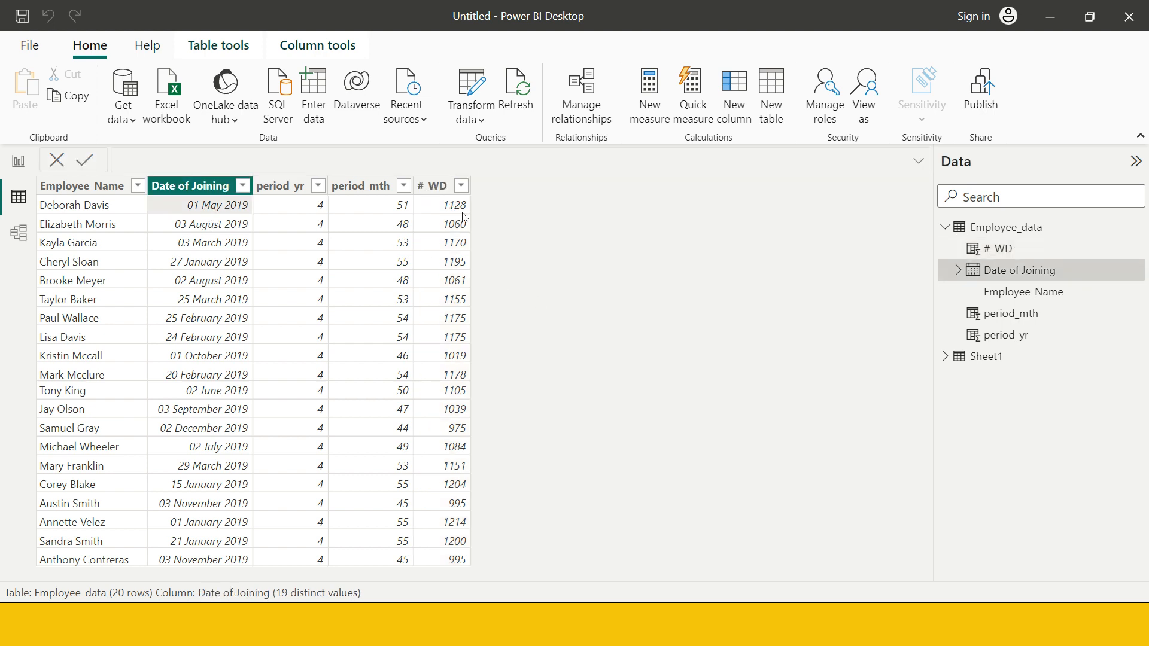